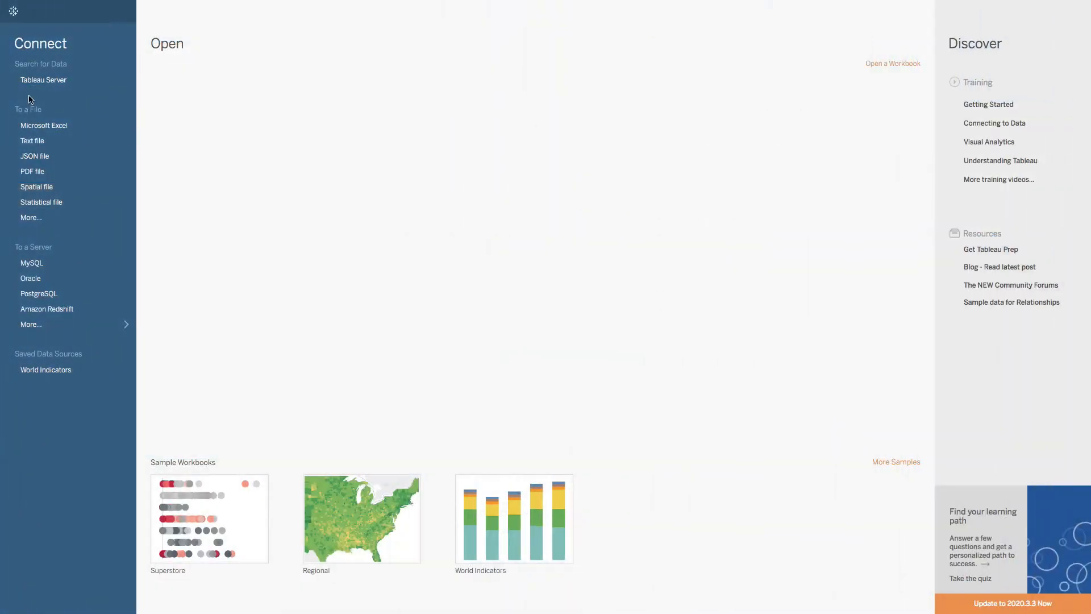
- Connect to the Excel workbook Data Blending.xlsx
click(44, 125)
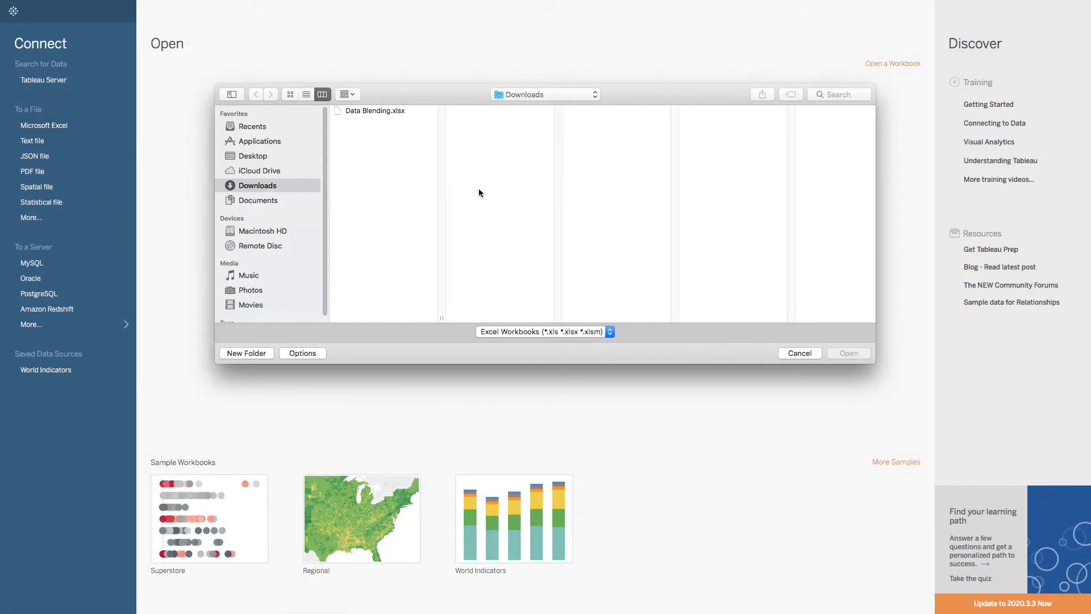
click(374, 110)
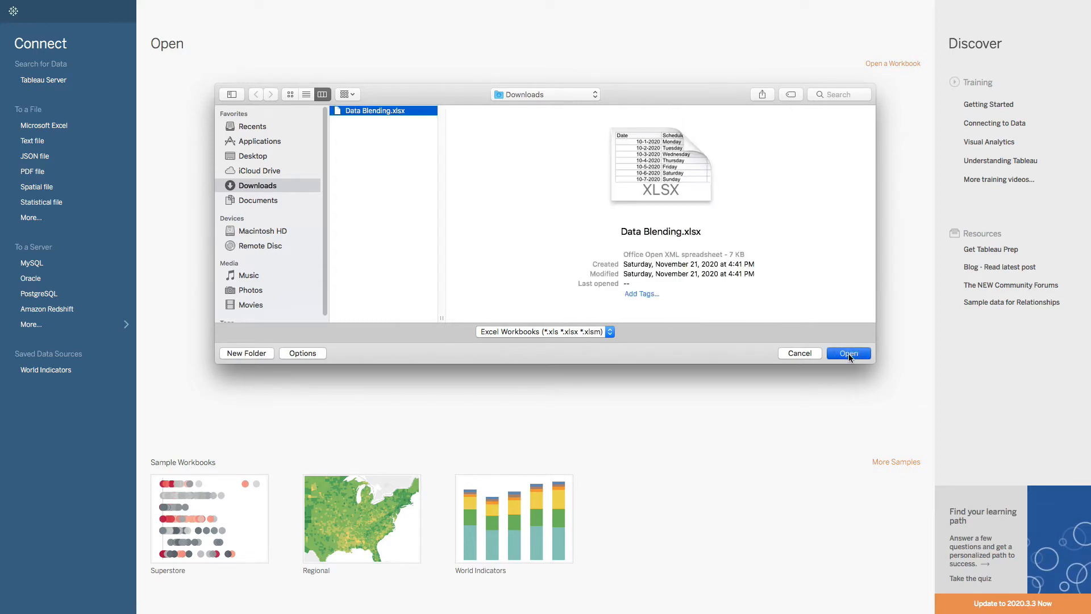
click(849, 352)
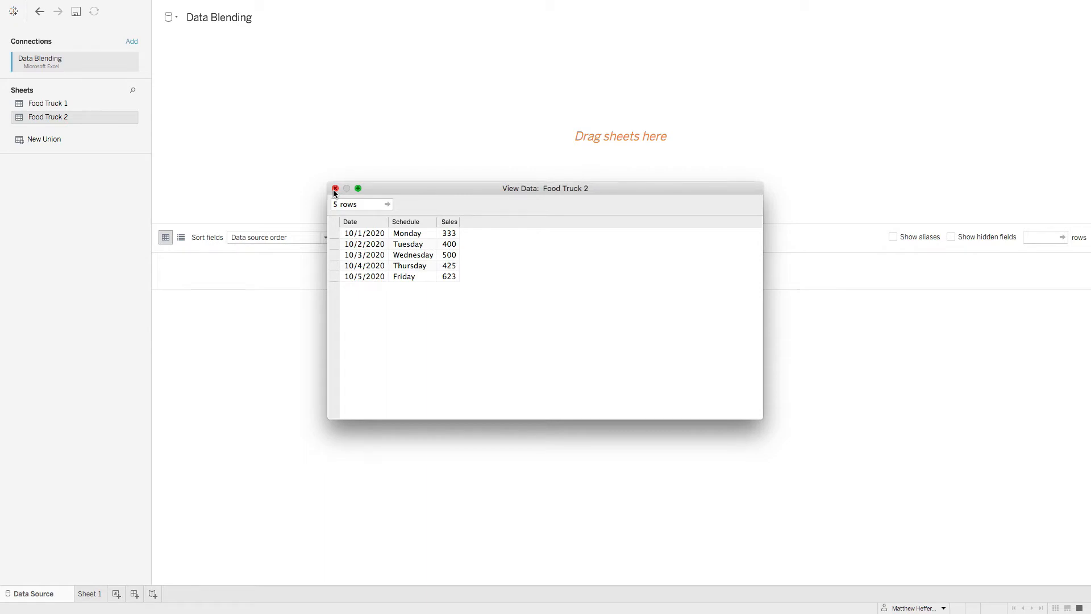
- Close the Food Truck 2 preview, use Food Truck 1 as the table, and go to Sheet 1
click(335, 188)
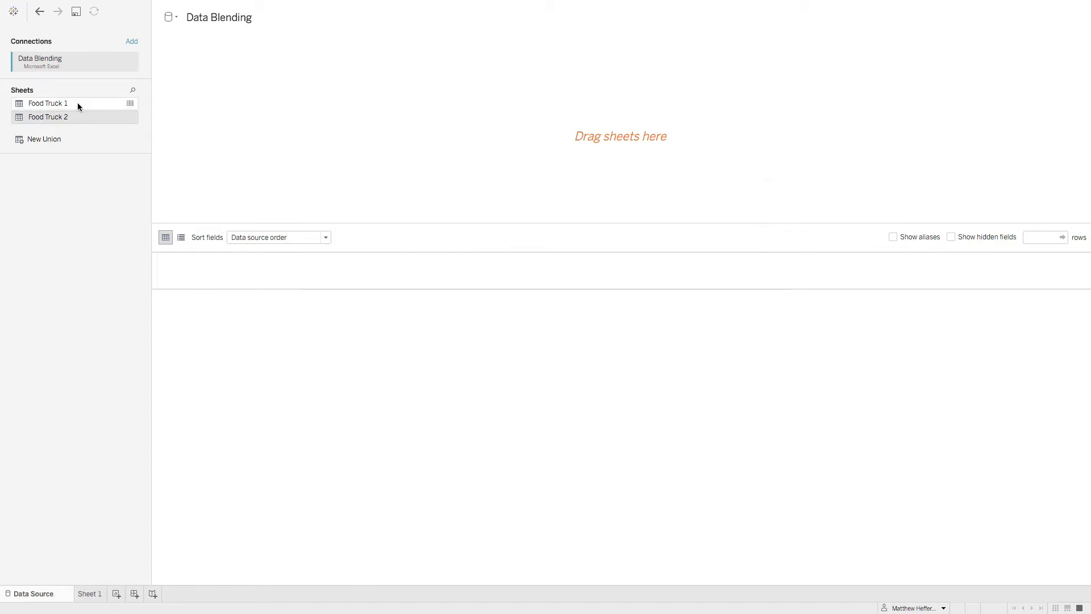
drag(47, 103, 248, 112)
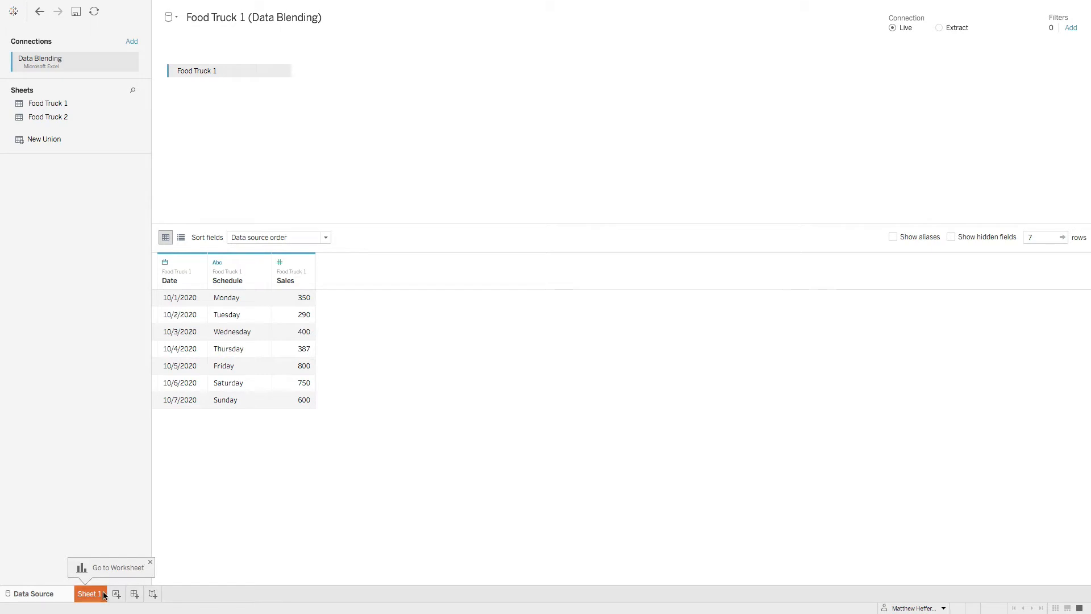
click(89, 593)
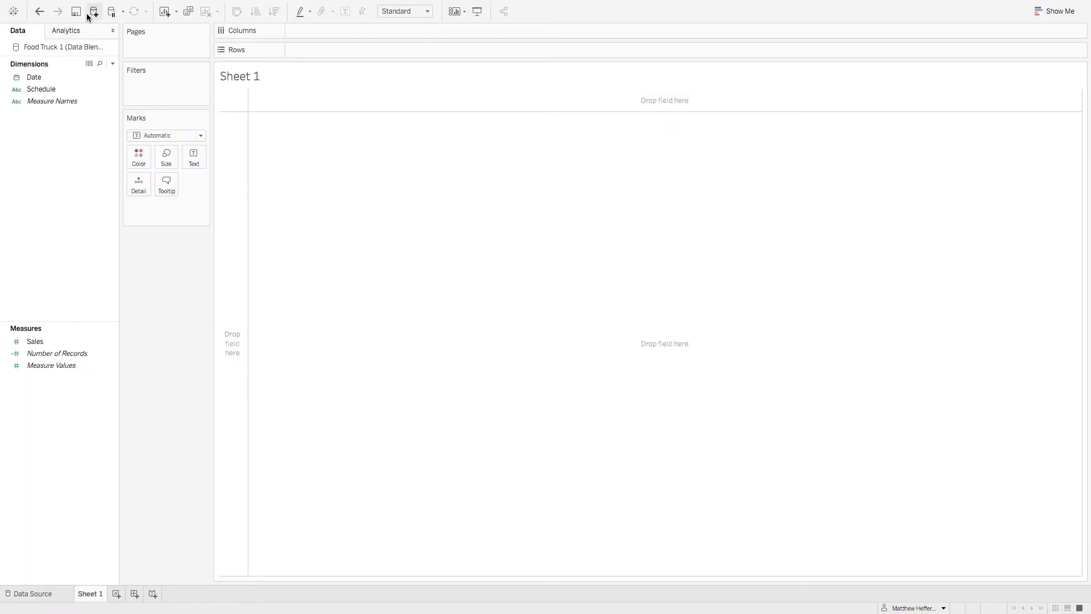
- Add Food Truck 2 from Data Blending.xlsx as a second data source, then return to Sheet 1
click(116, 5)
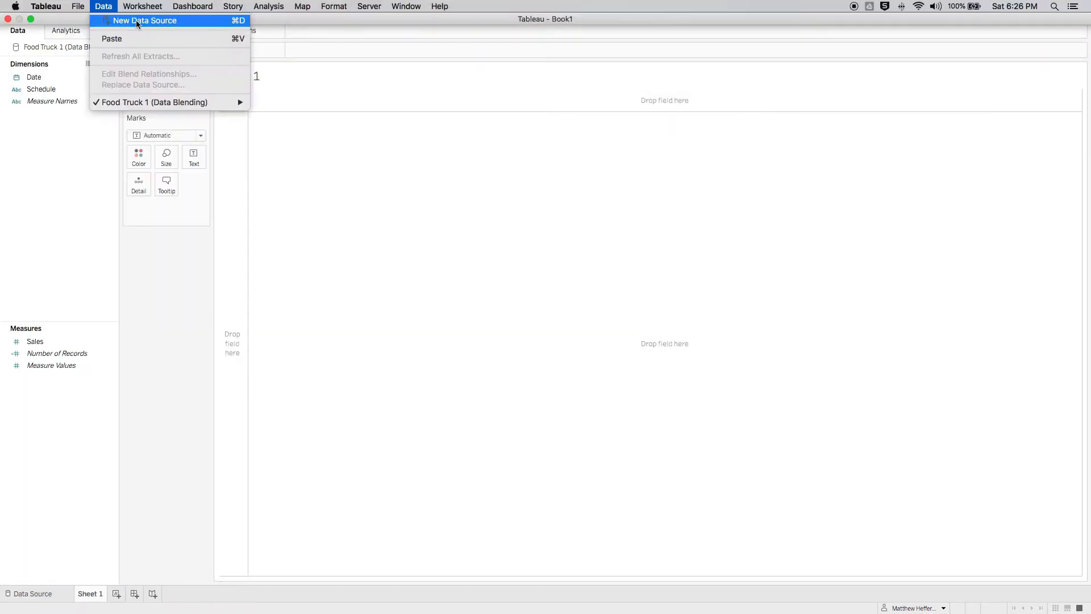
click(139, 21)
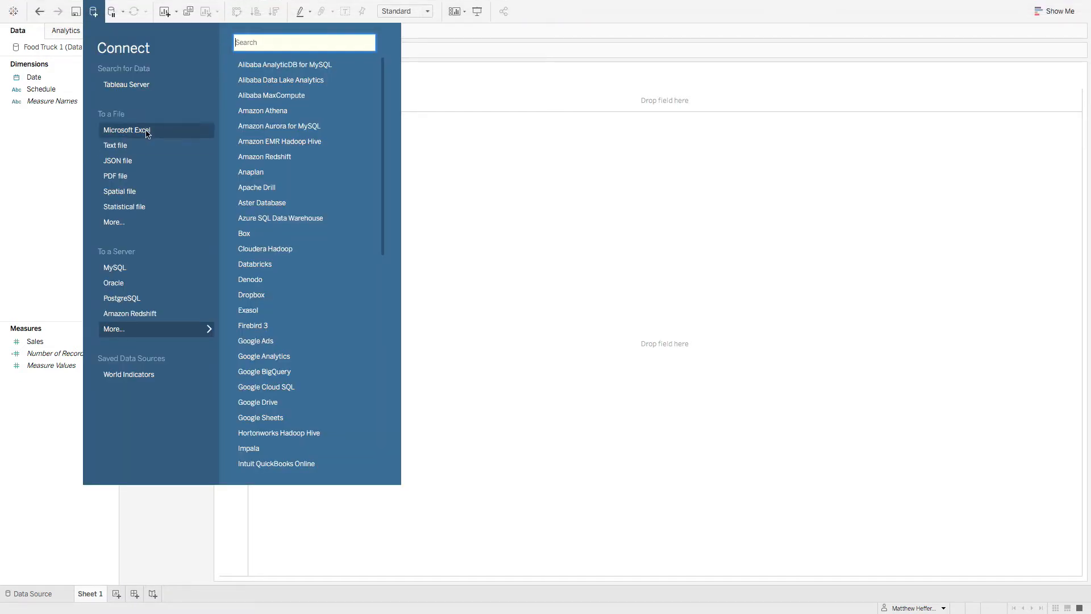
click(127, 130)
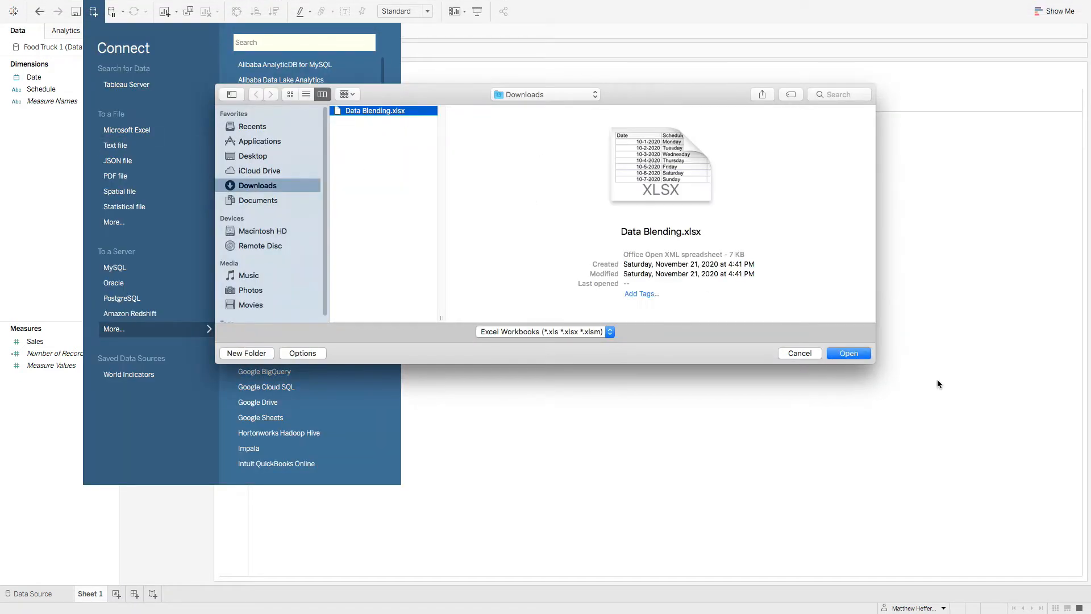
click(849, 353)
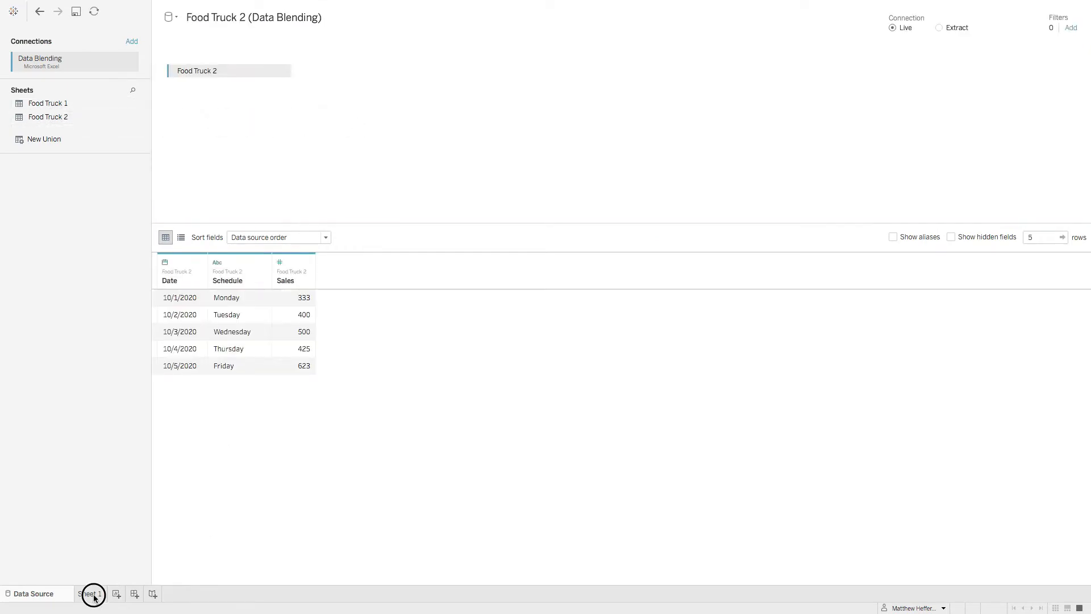
click(92, 593)
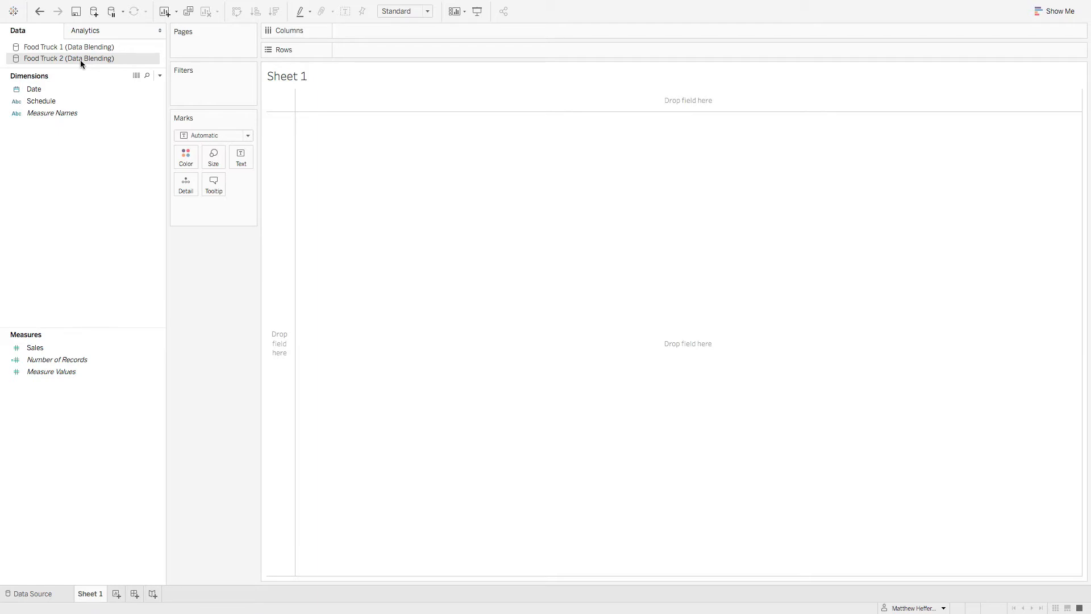
mouse_move(136, 224)
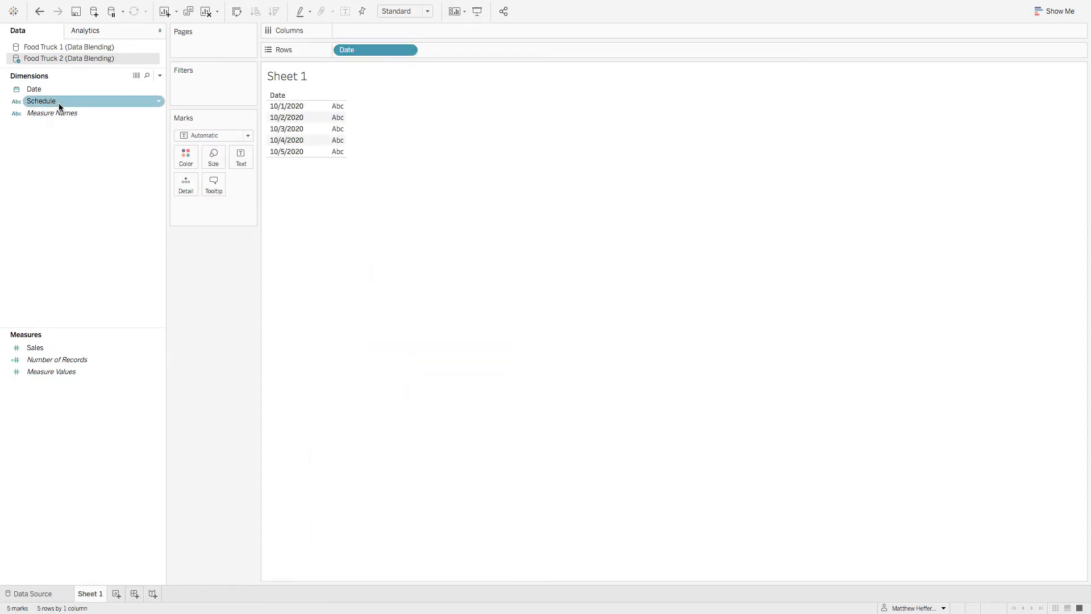
- Add Schedule beside Date on Rows so sales break down by weekday
drag(40, 102, 459, 50)
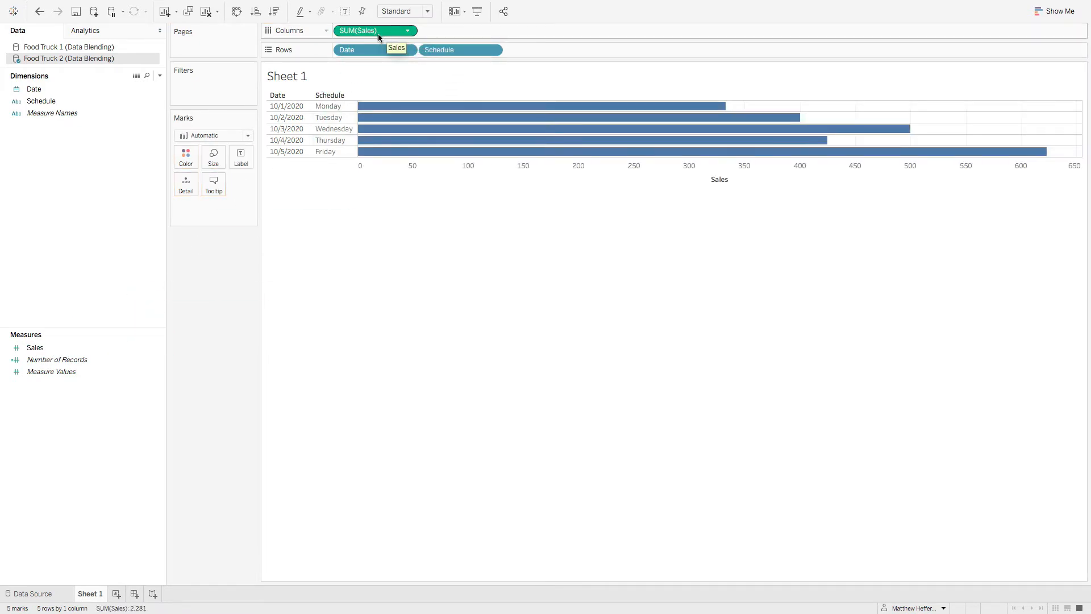
mouse_move(369, 34)
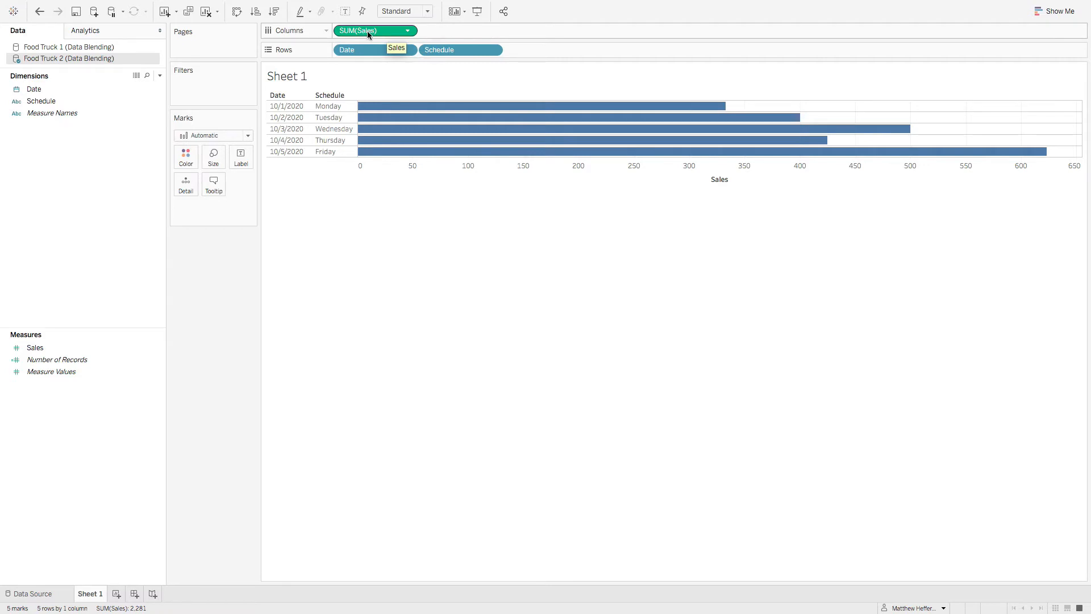
- Label the bars with Sales and set Sales' default number format to Currency (Standard)
drag(376, 30, 241, 154)
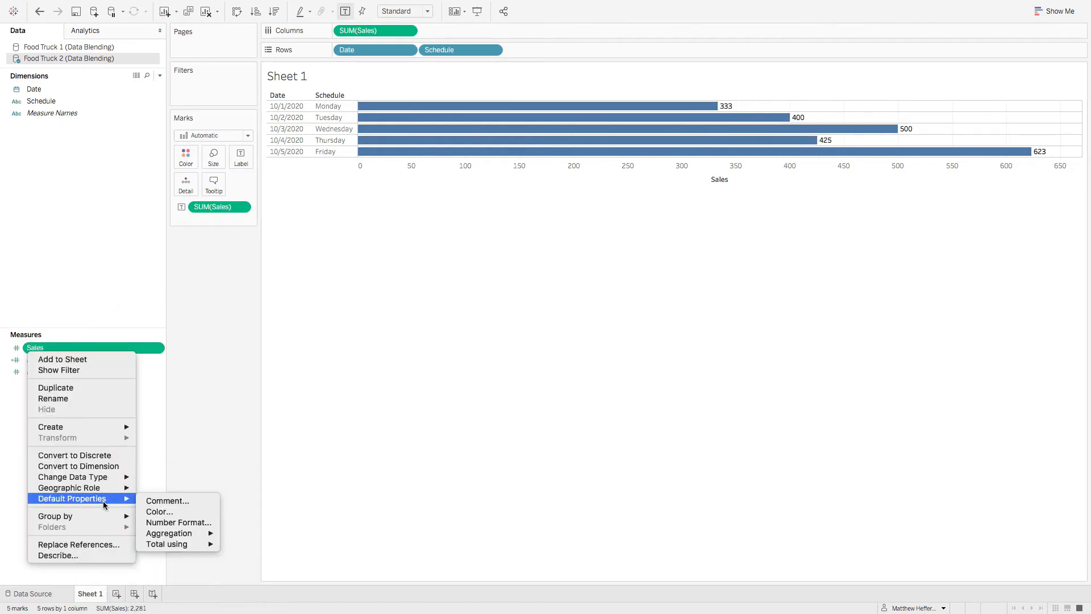
click(178, 522)
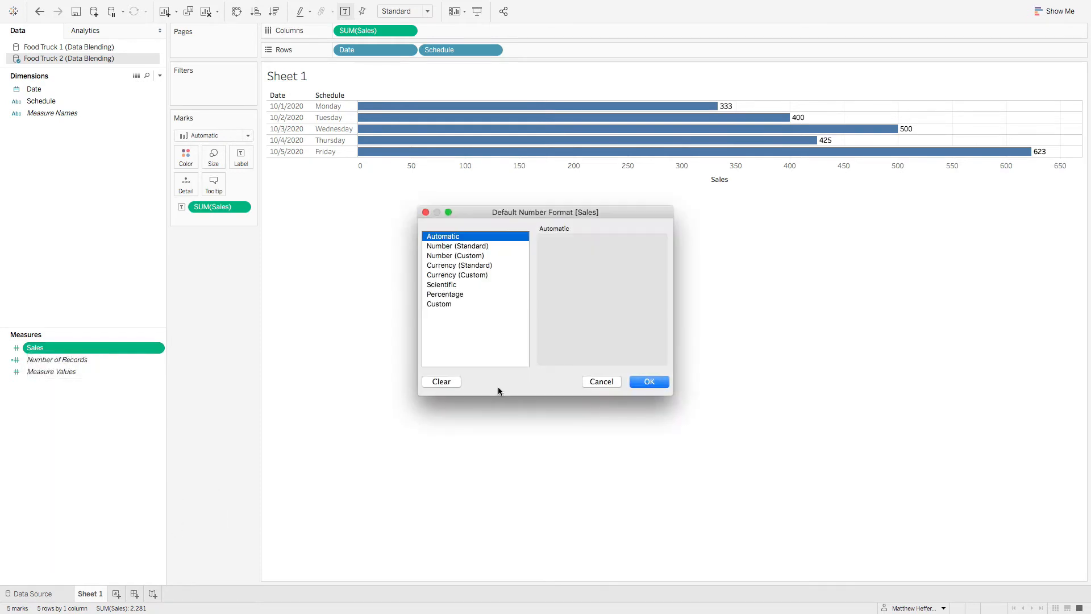
click(459, 265)
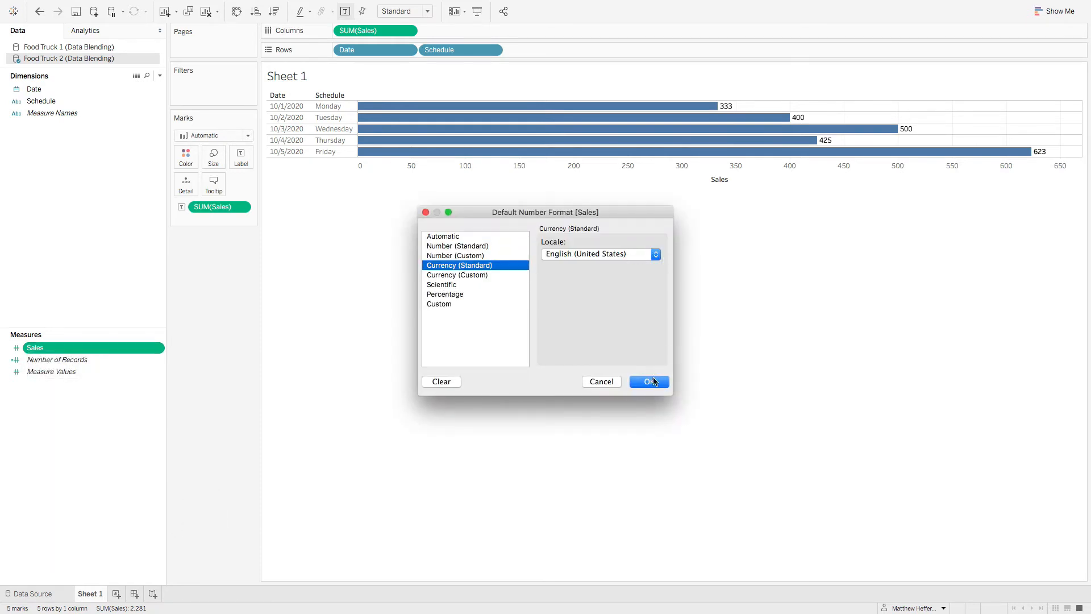
click(648, 381)
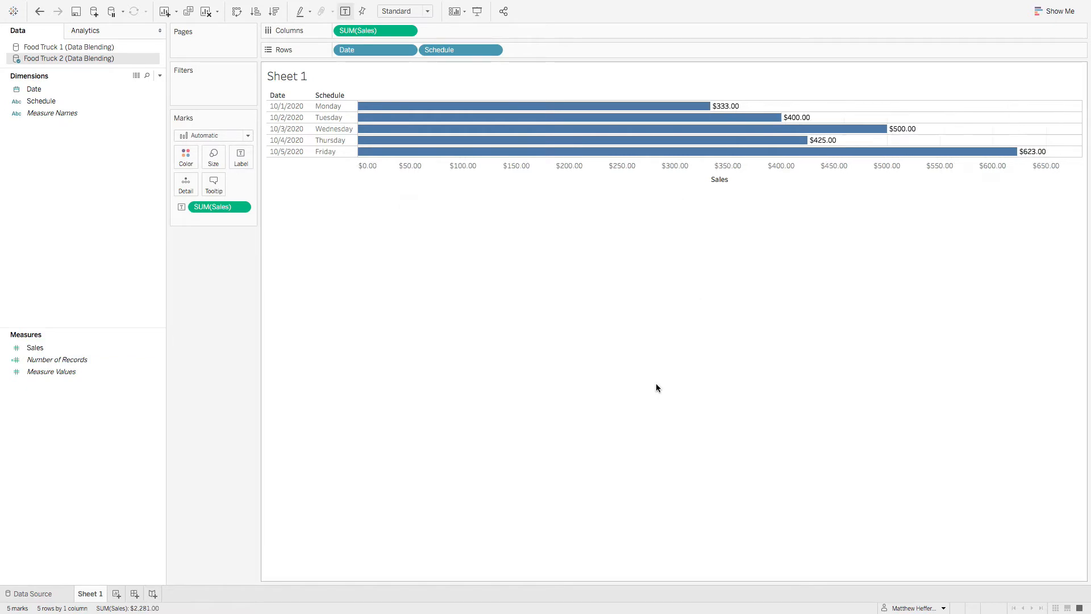
mouse_move(682, 359)
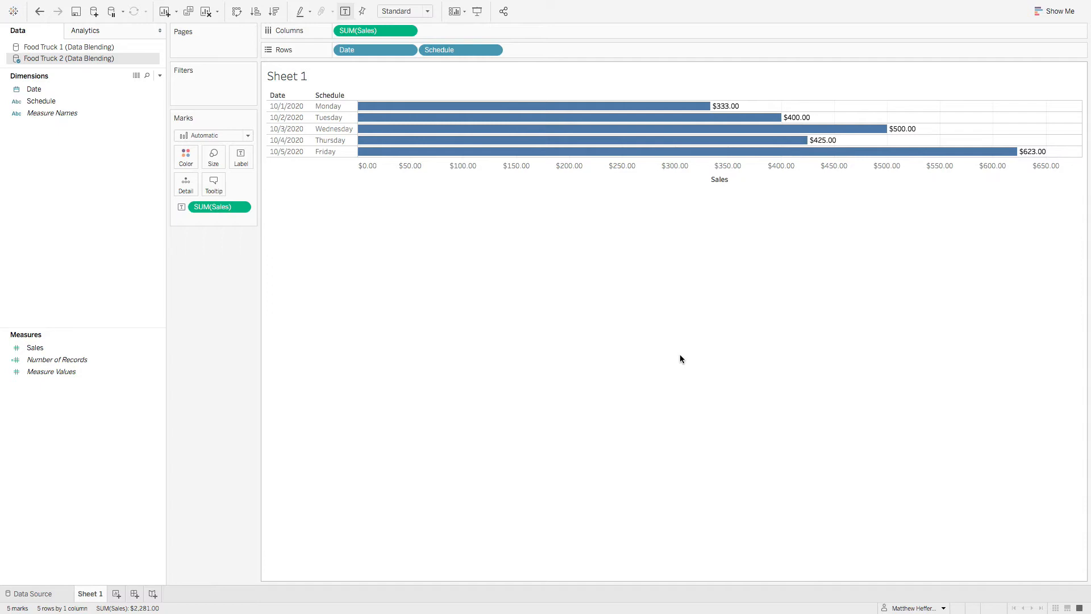
mouse_move(49, 64)
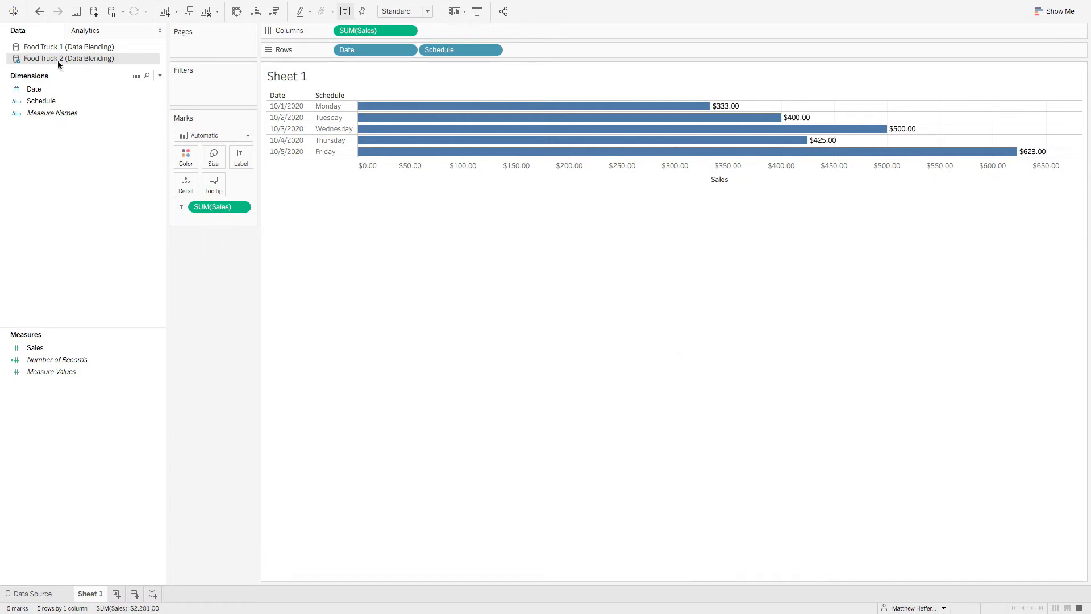
- Switch to Food Truck 1, select its Sales field, and expand the second chart's Marks card
click(58, 46)
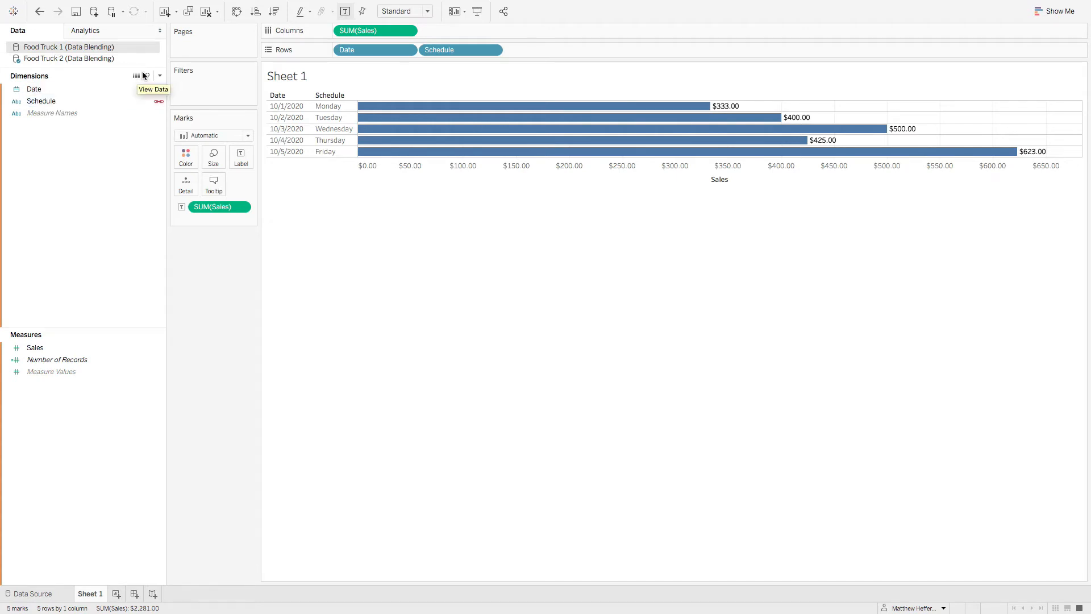
click(35, 348)
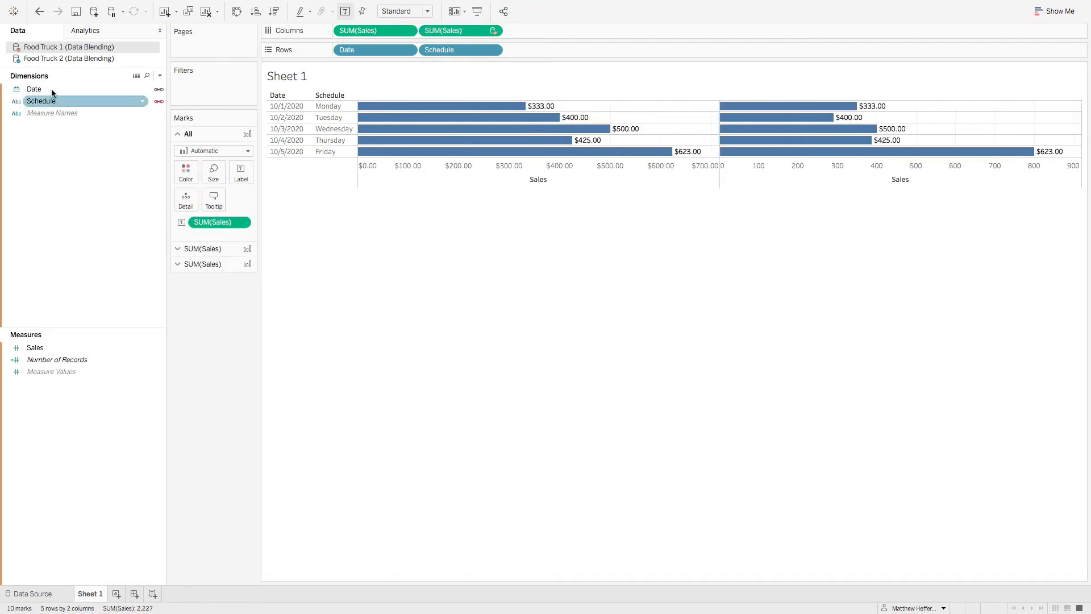
click(56, 47)
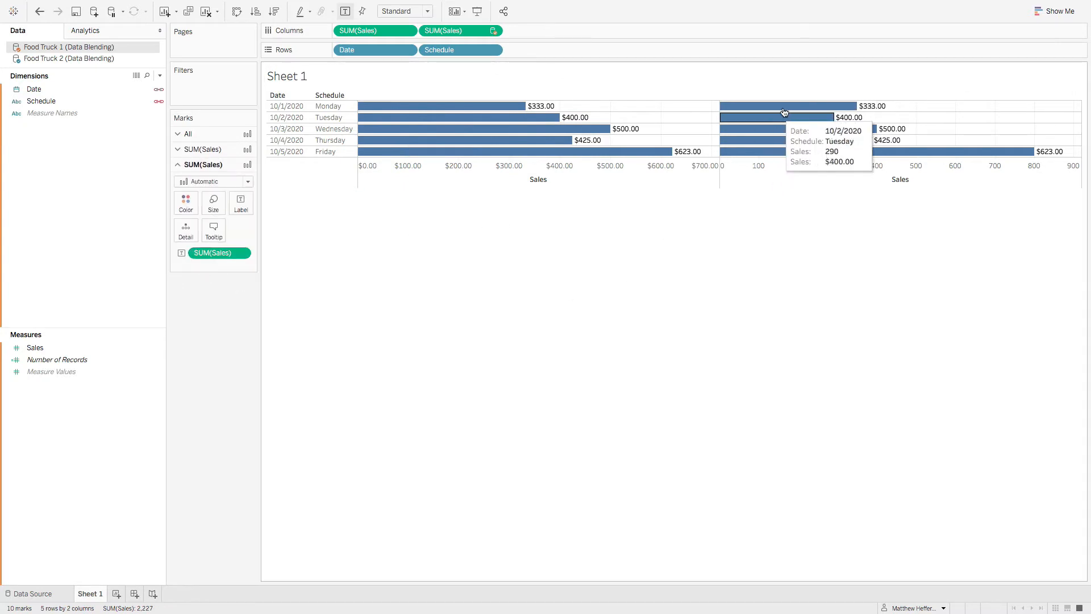
mouse_move(407, 269)
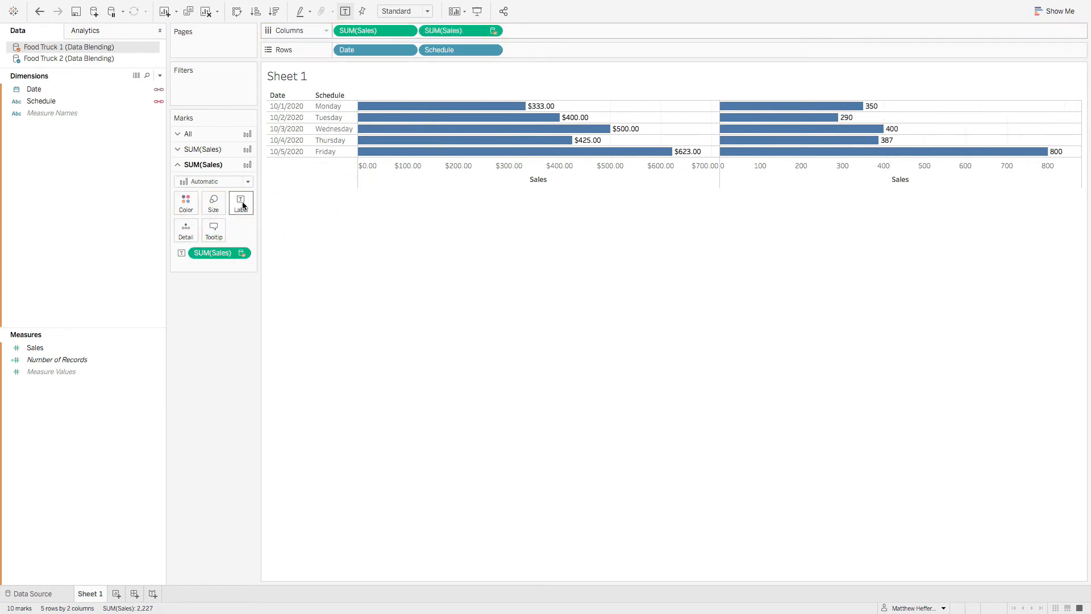
- Set Food Truck 1's Sales default number format to Currency (Standard)
click(35, 347)
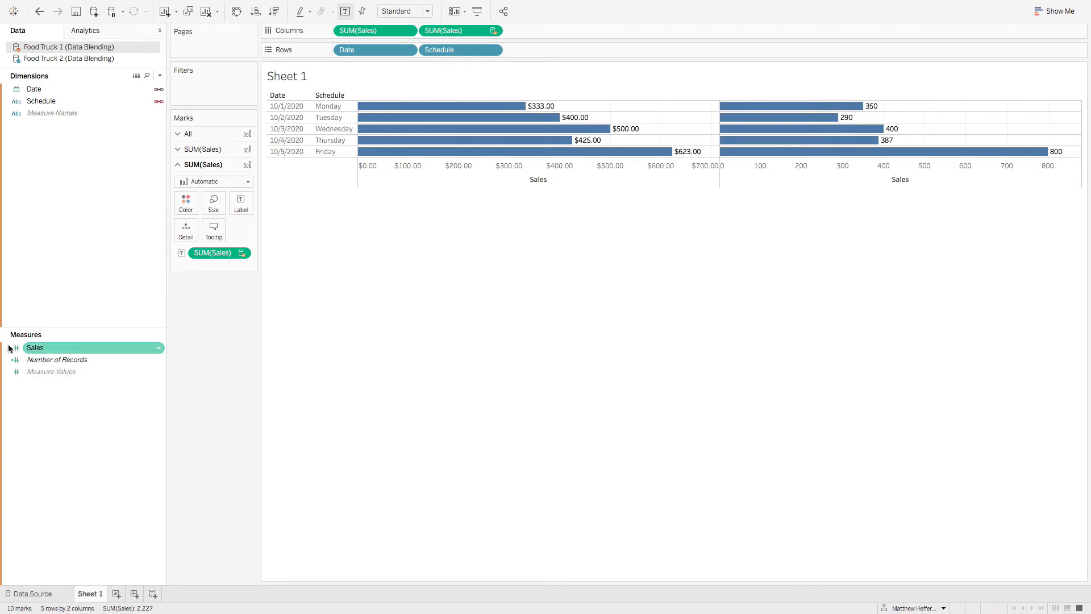
right_click(36, 347)
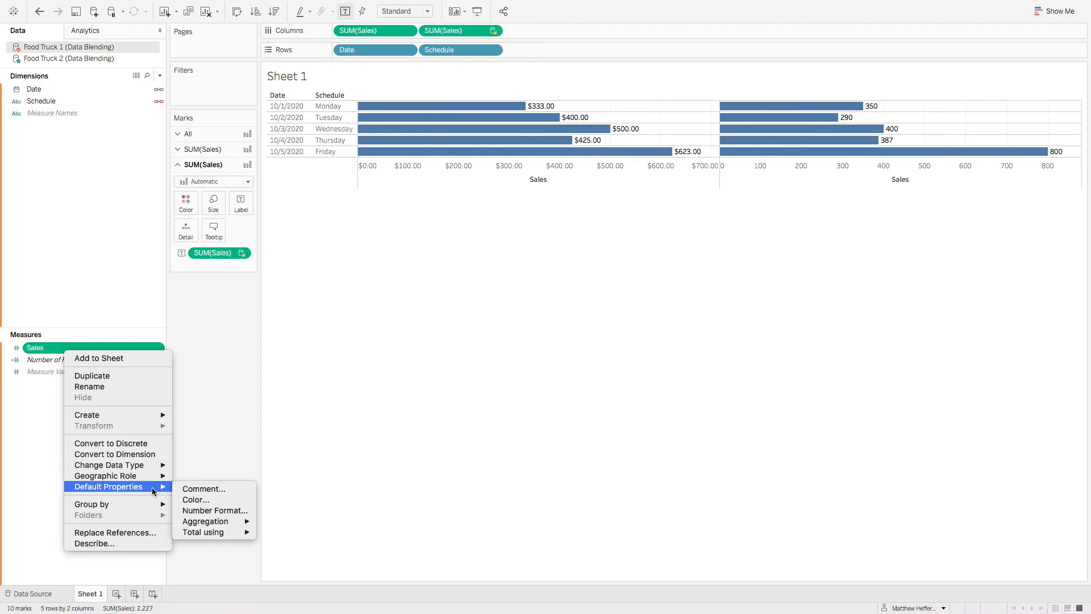
mouse_move(215, 510)
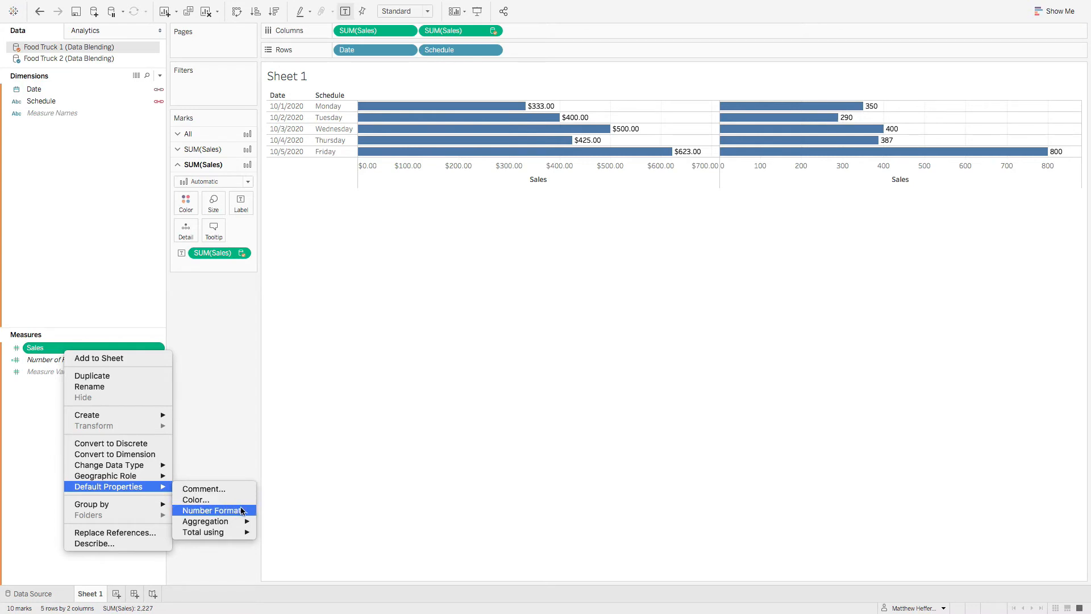
click(212, 511)
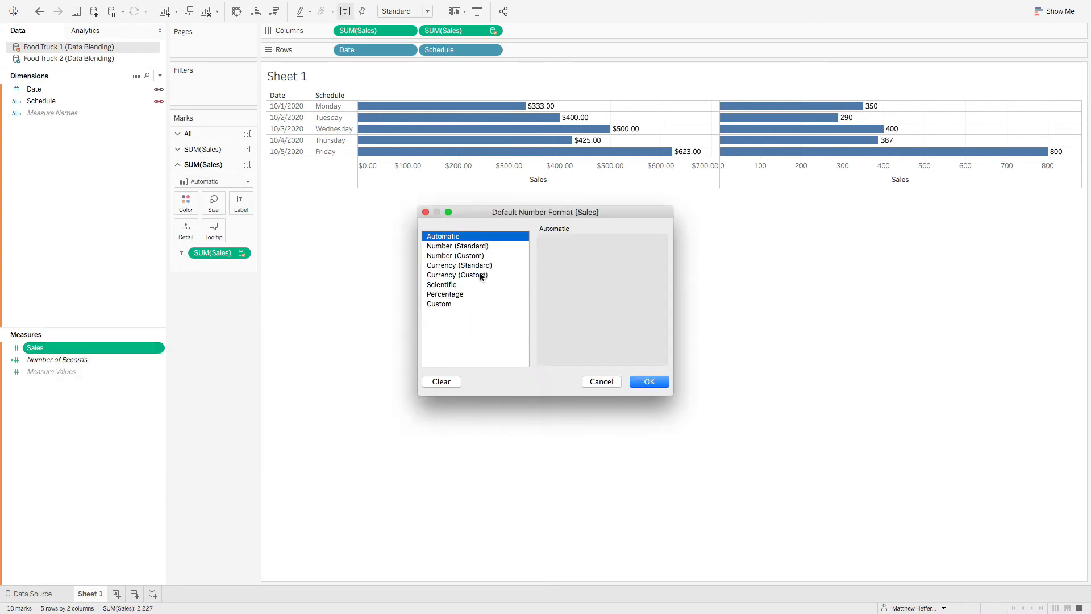
click(649, 381)
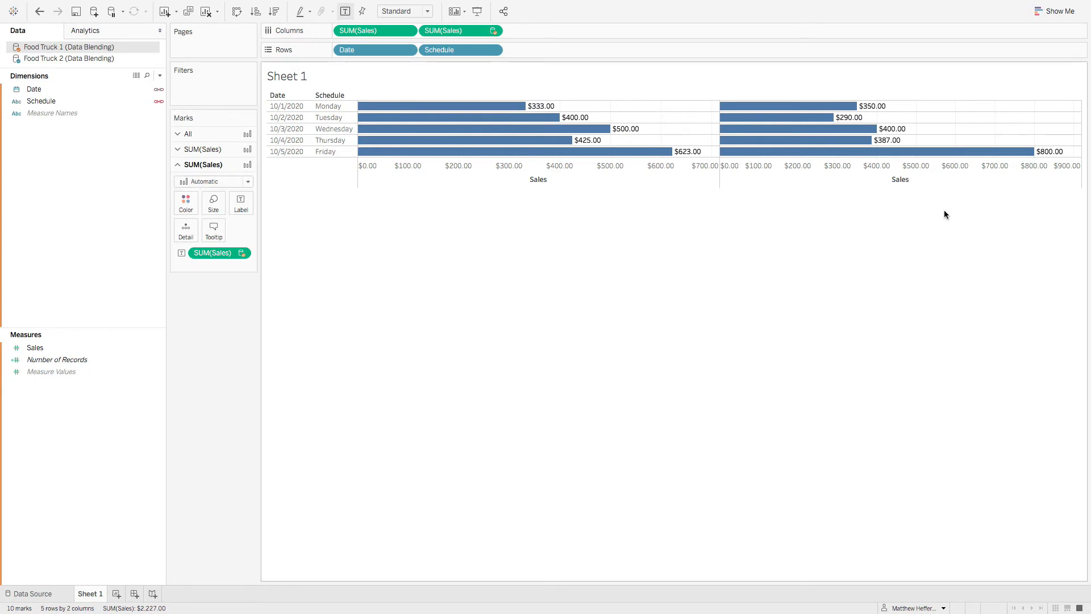
mouse_move(947, 318)
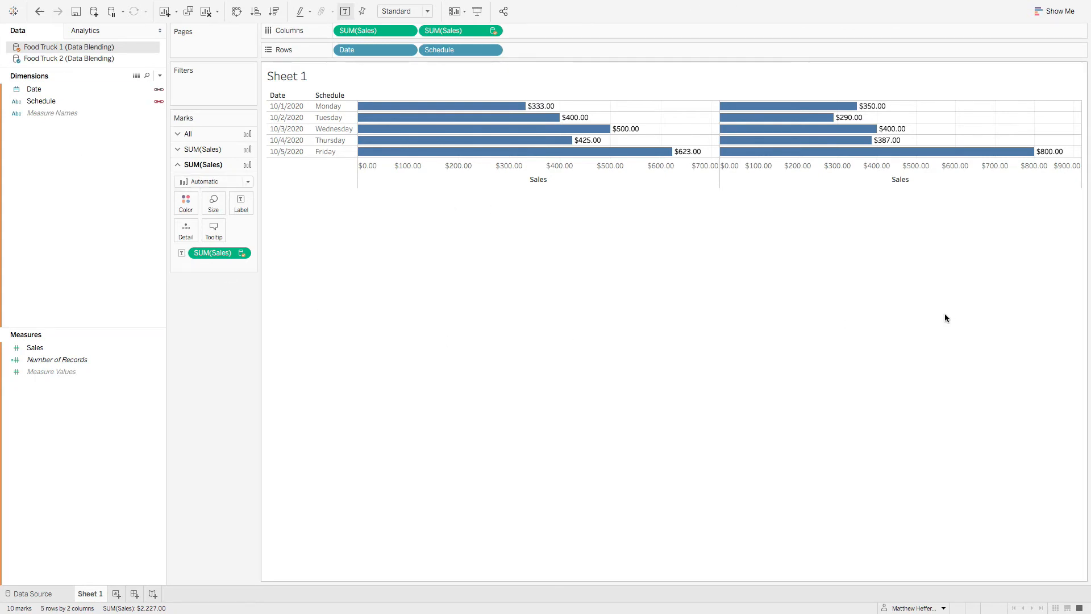
mouse_move(520, 348)
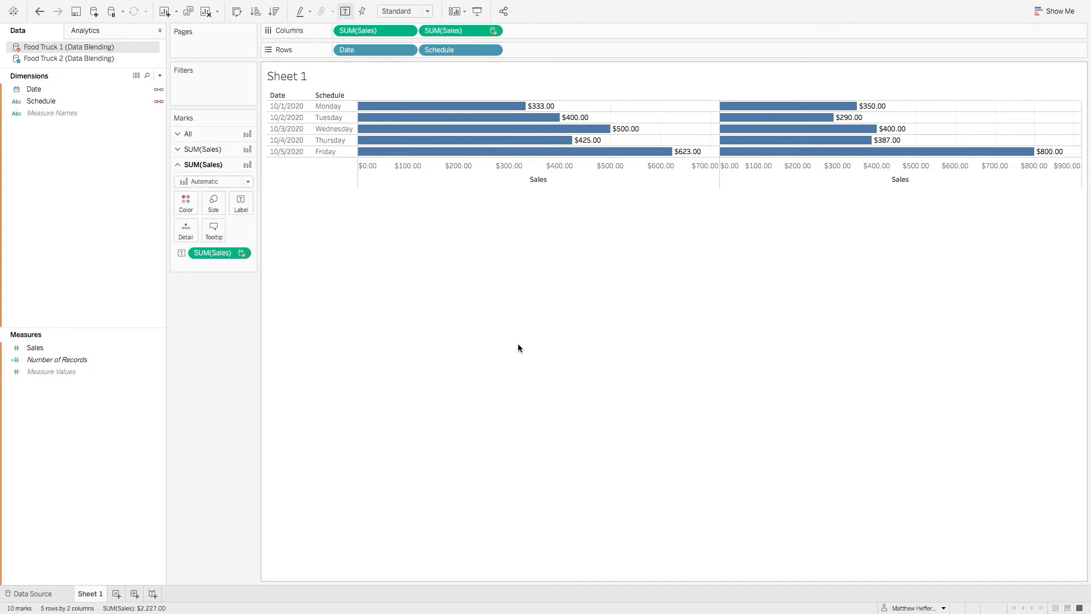
mouse_move(466, 245)
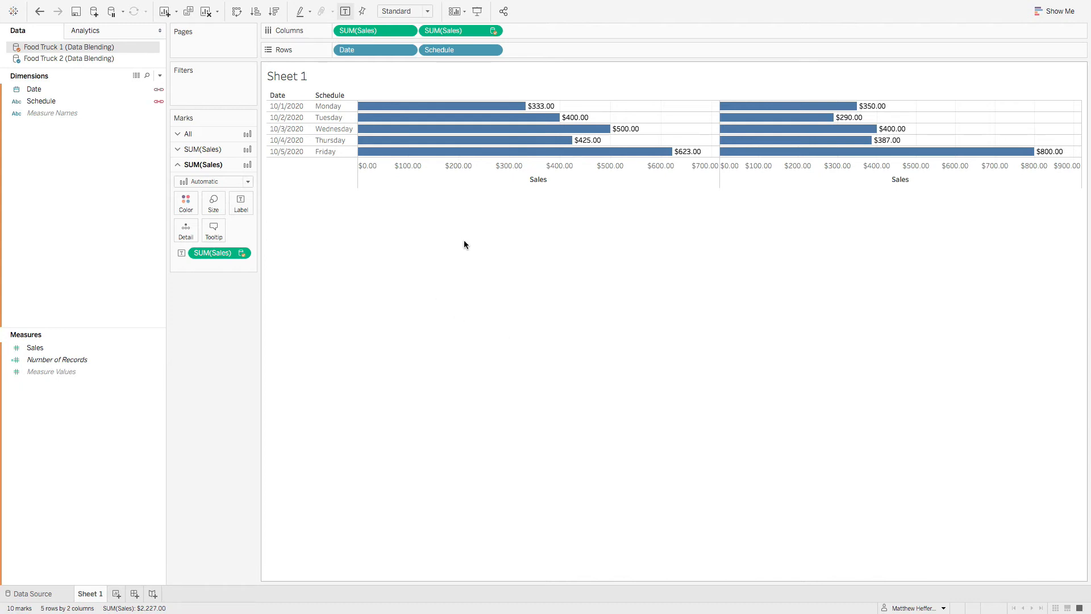
mouse_move(314, 166)
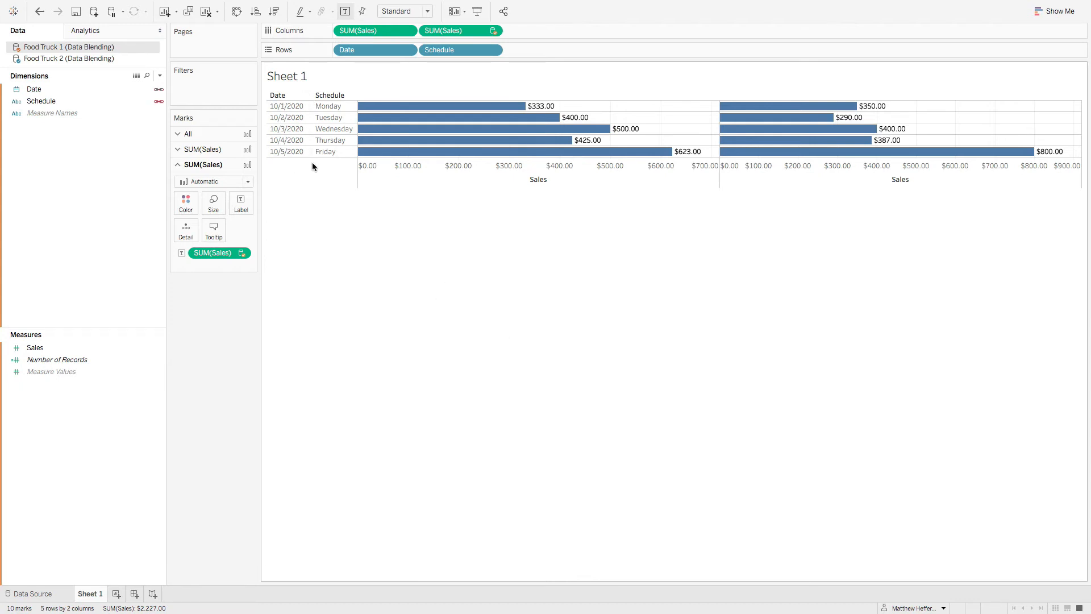
mouse_move(334, 166)
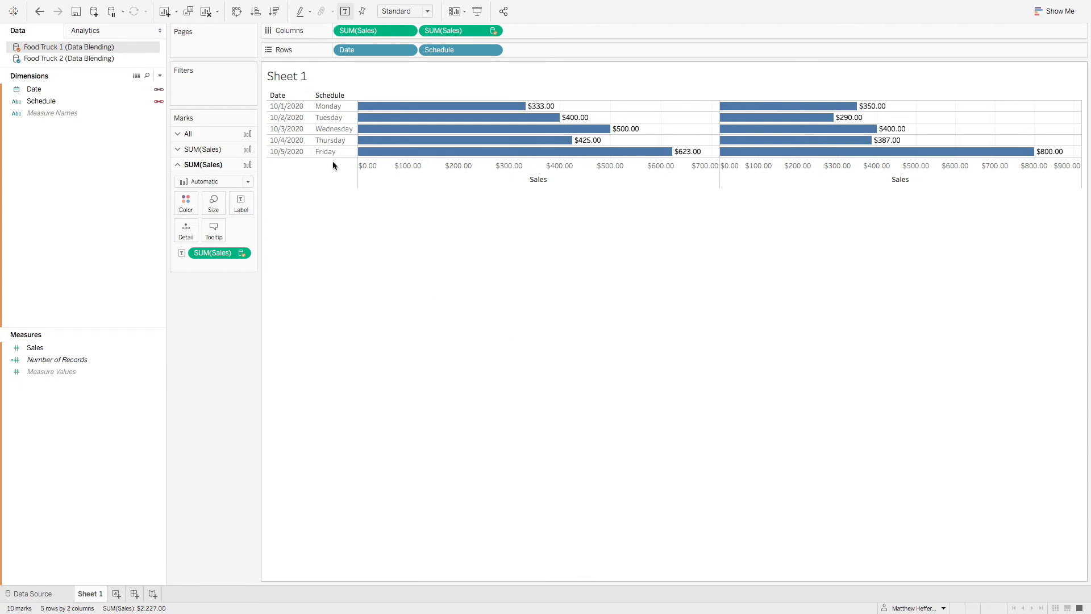
mouse_move(331, 168)
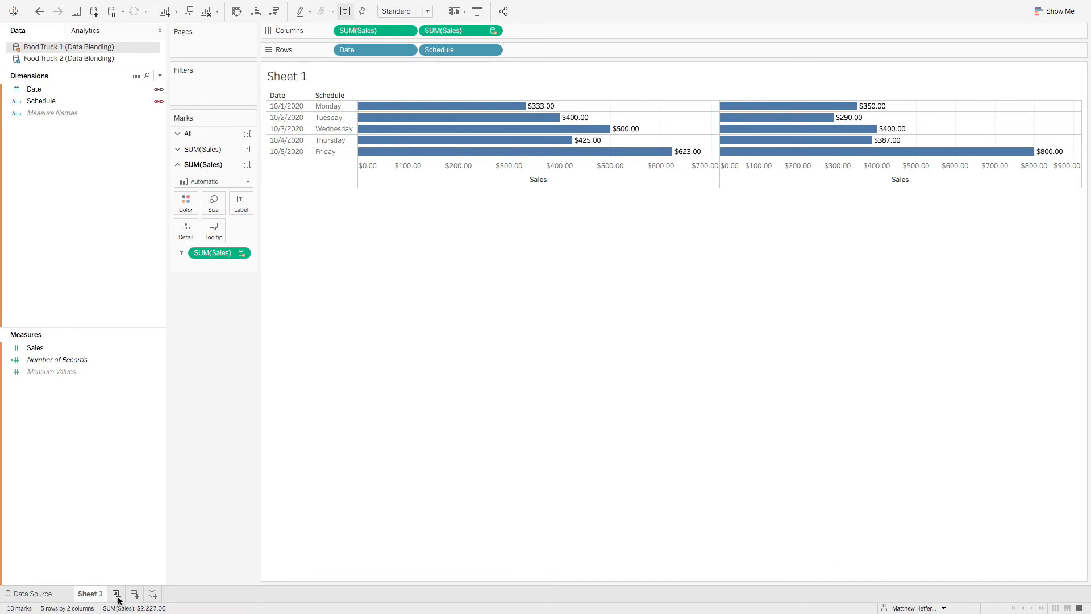
- Create Sheet 2, glance at Sheet 1, then return to Sheet 2 with Food Truck 1 selected
click(116, 594)
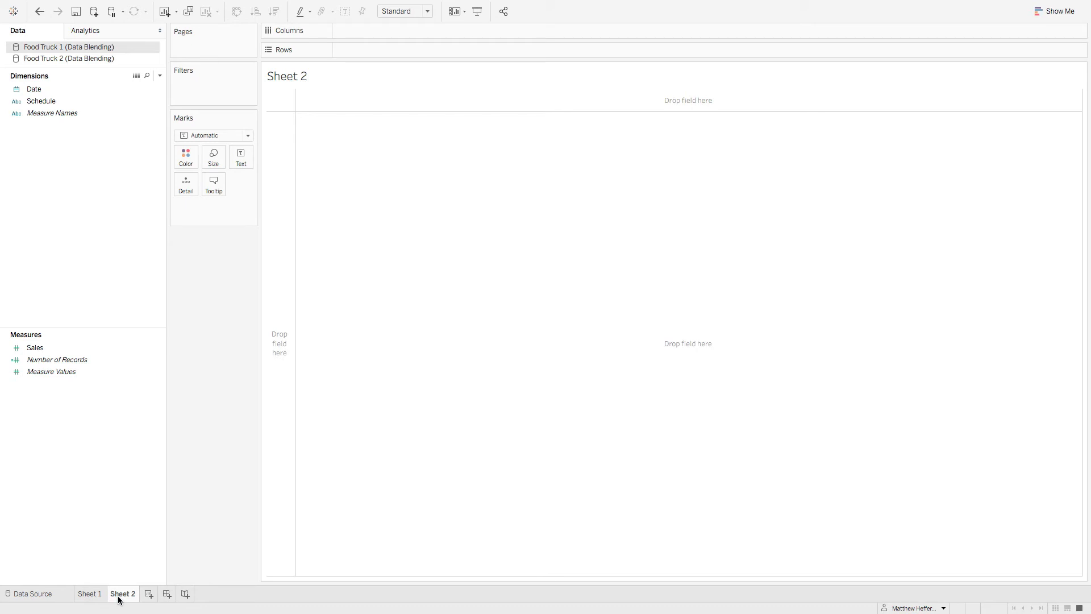
click(90, 594)
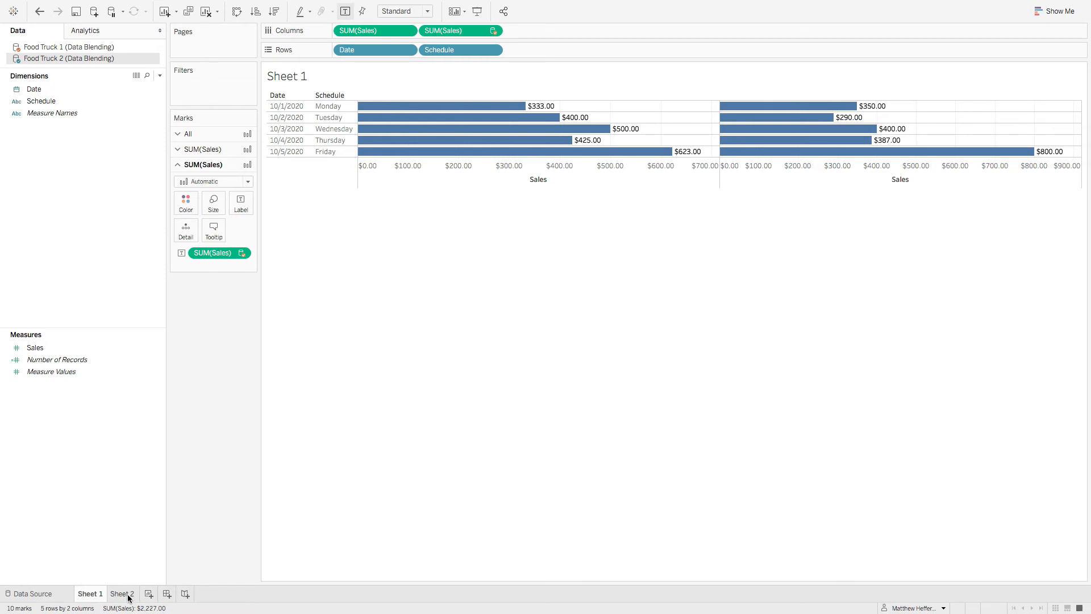
click(123, 594)
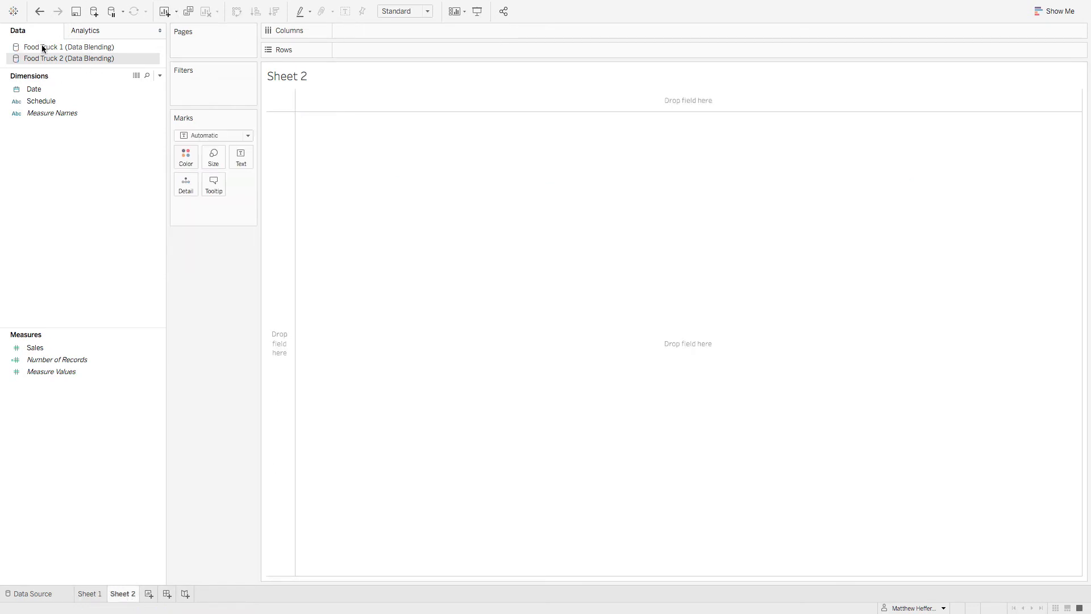
click(67, 46)
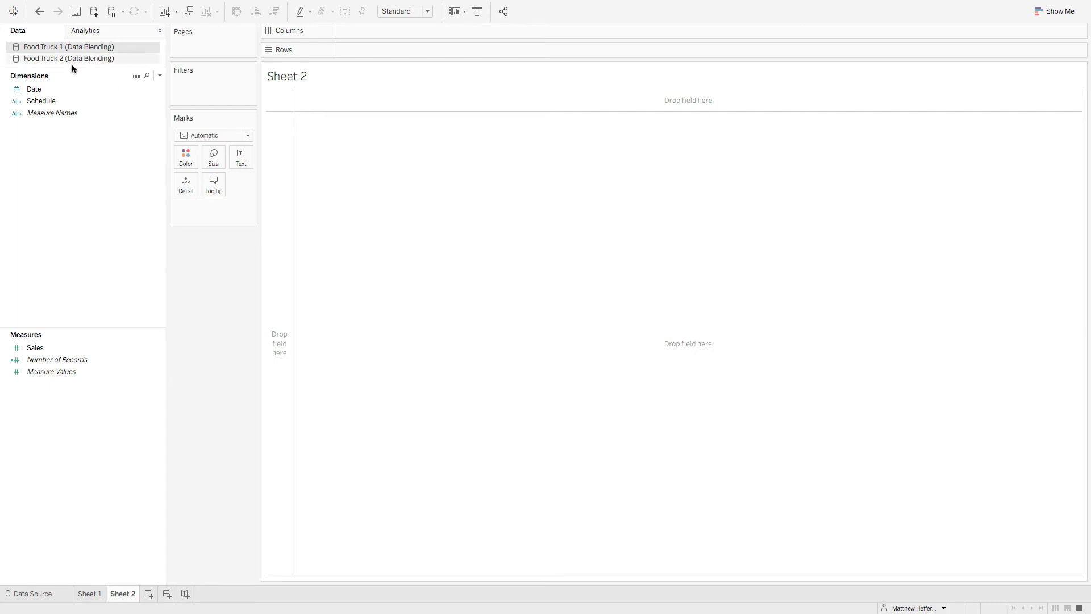
- Build Food Truck 1 bars with Date and Schedule on Rows, labelled with sales totals
drag(34, 89, 369, 50)
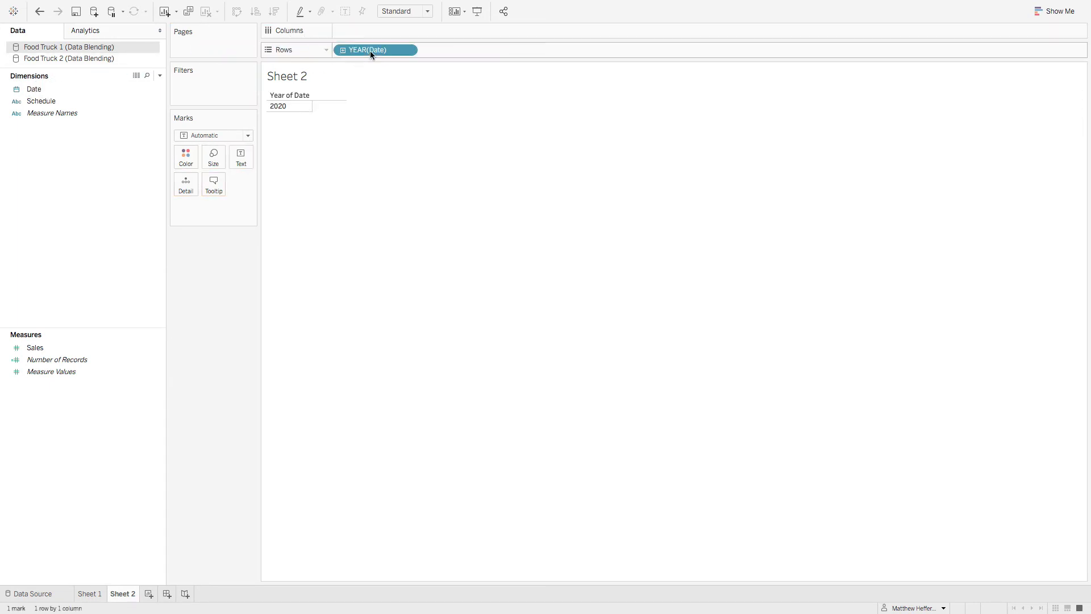
right_click(371, 50)
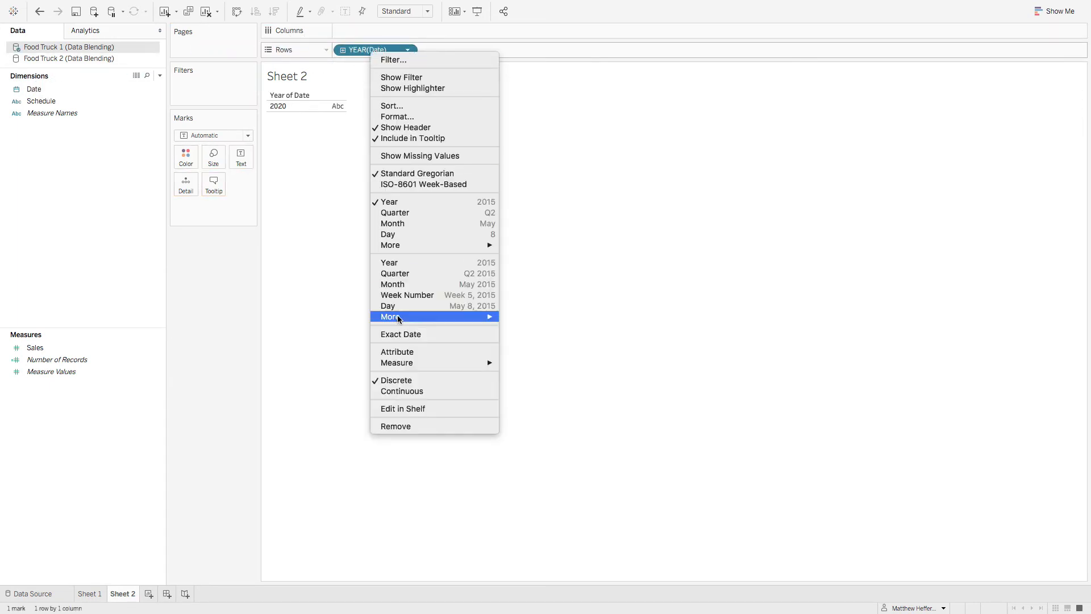
mouse_move(399, 366)
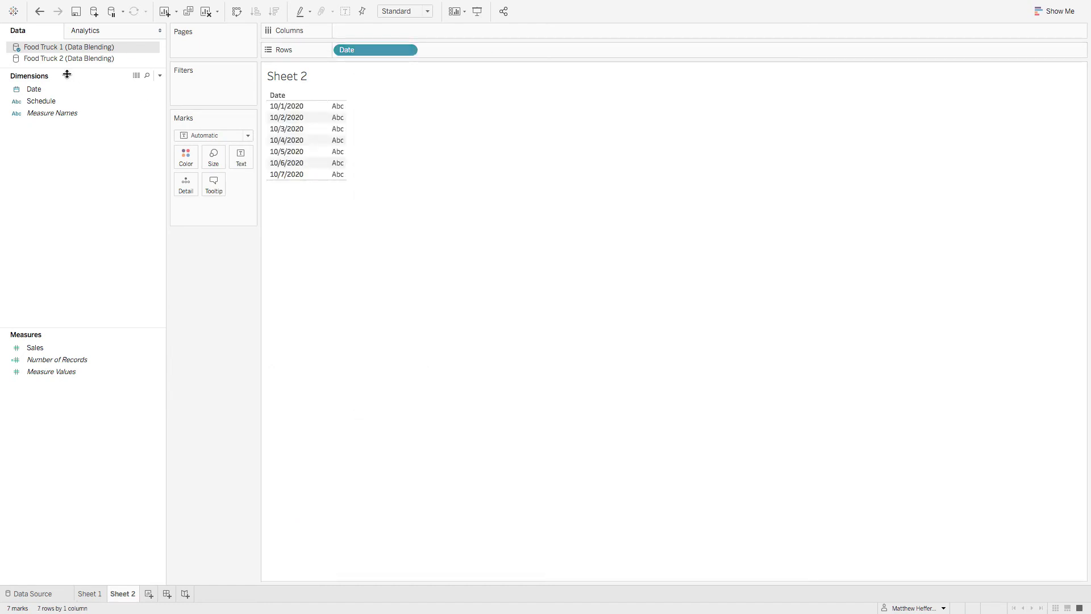
drag(40, 101, 445, 49)
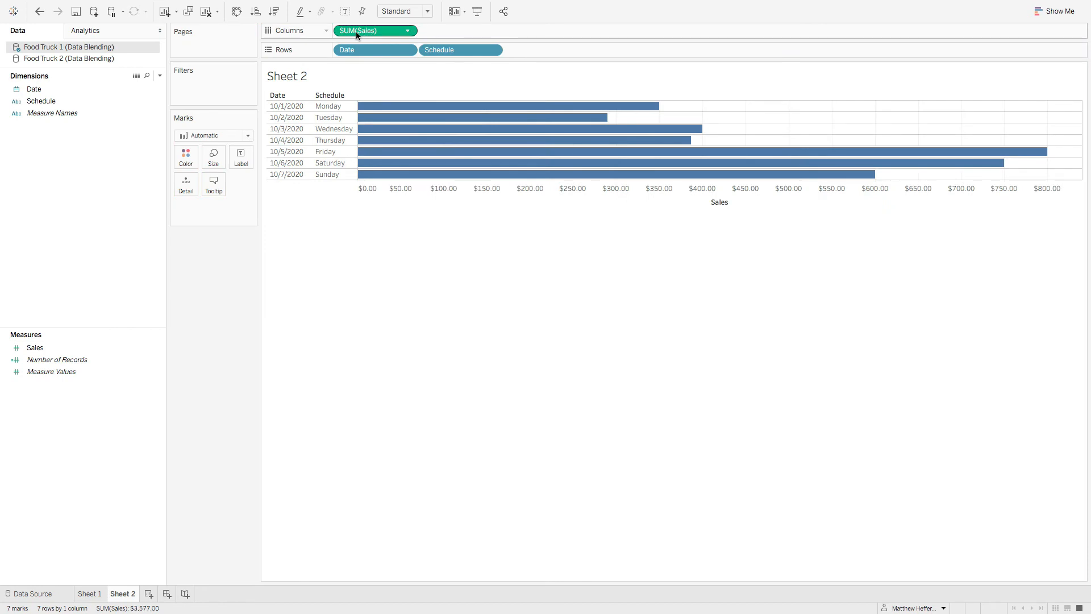
drag(356, 31, 237, 157)
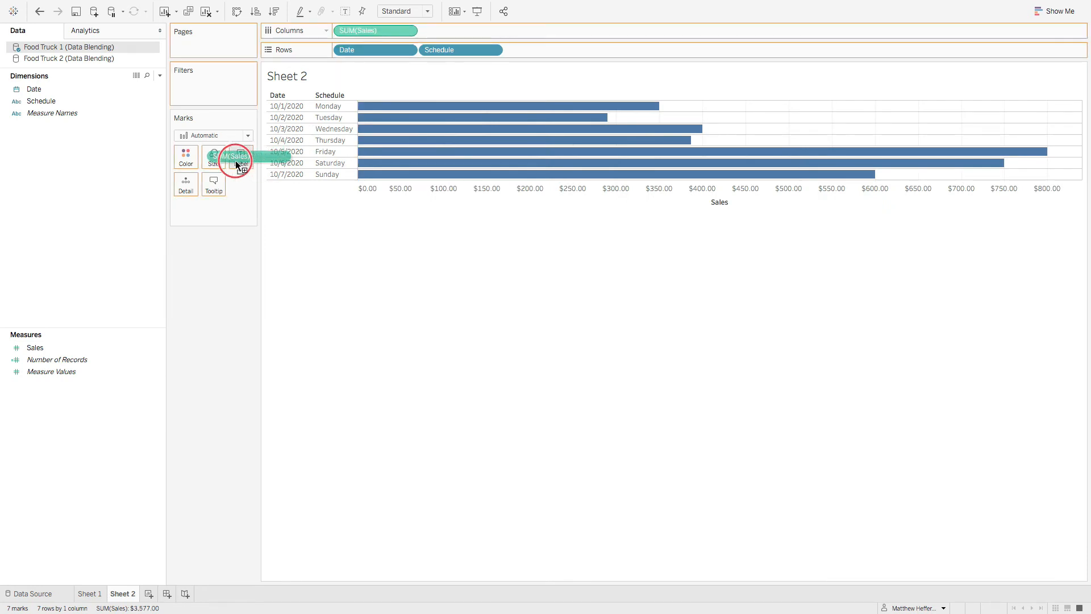
drag(236, 157, 241, 157)
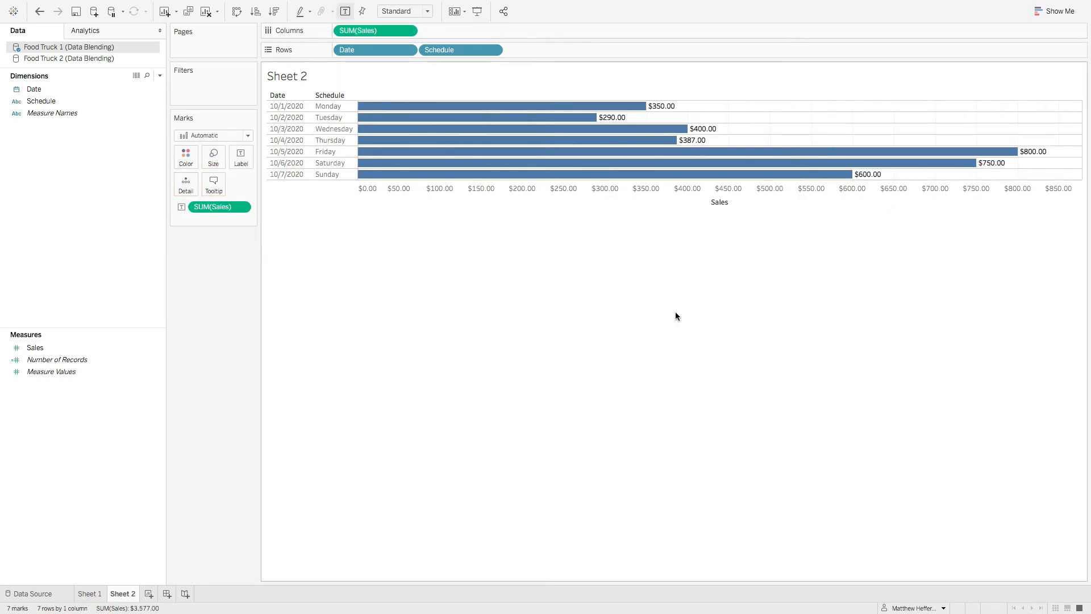
mouse_move(544, 409)
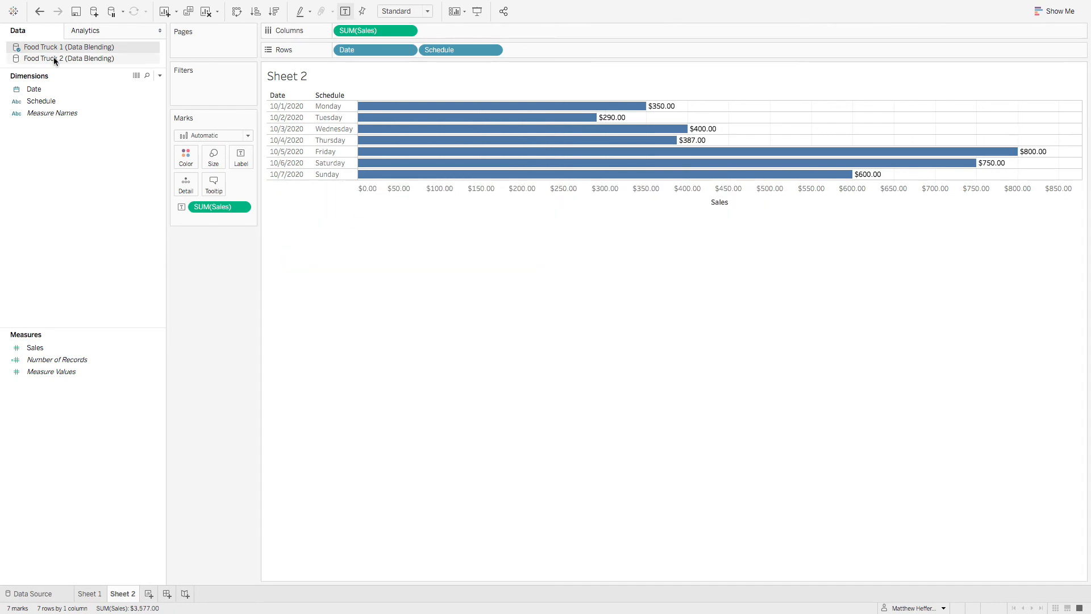
- Drag Food Truck 2's Sales onto Columns as a second blended bar chart
click(57, 58)
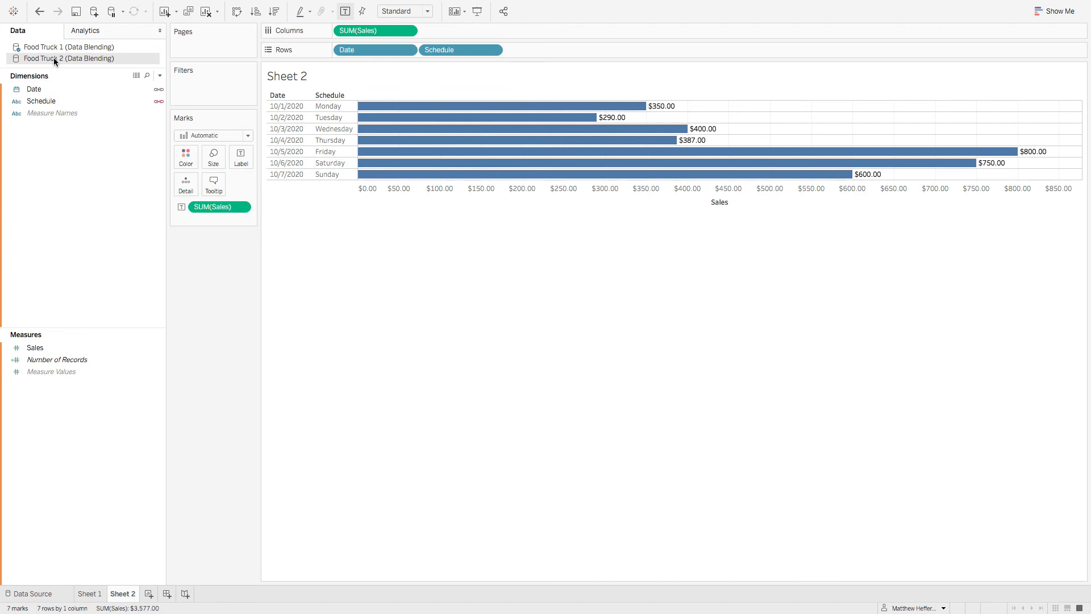
click(35, 348)
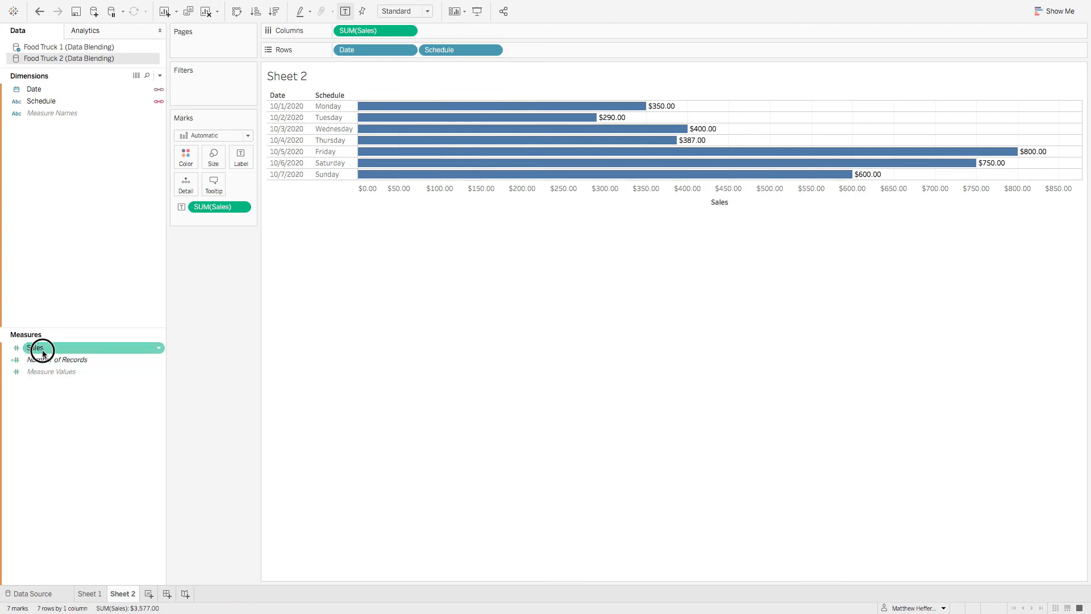
drag(35, 348, 453, 30)
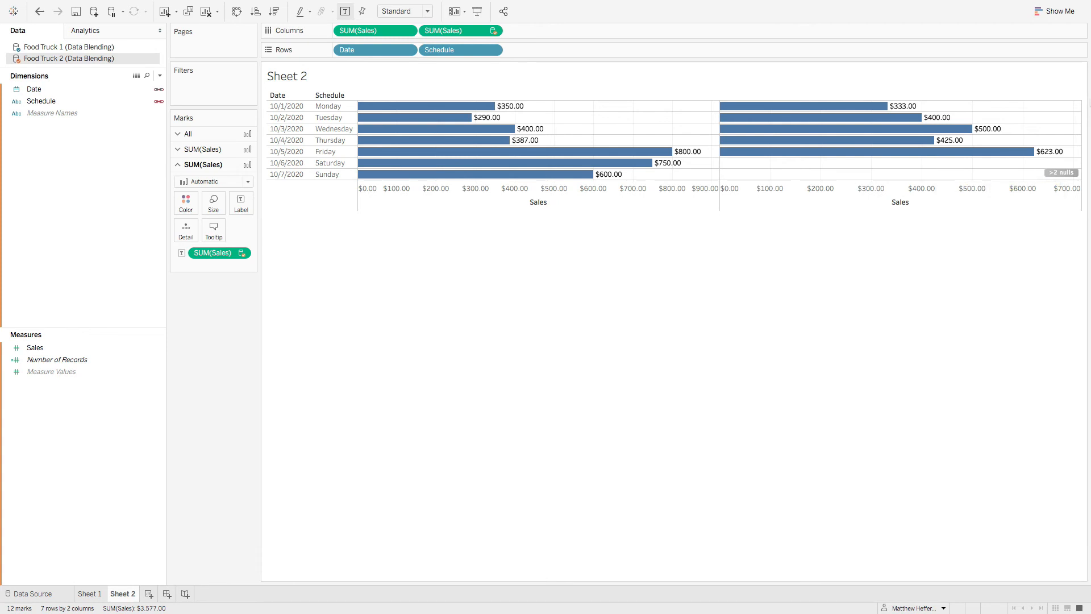
mouse_move(243, 101)
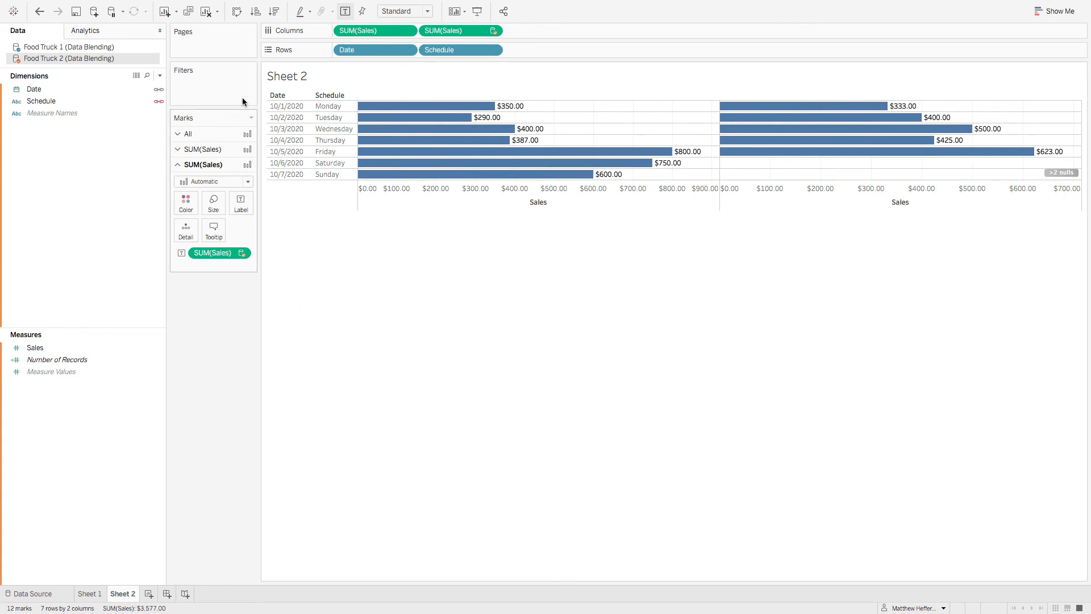
mouse_move(302, 194)
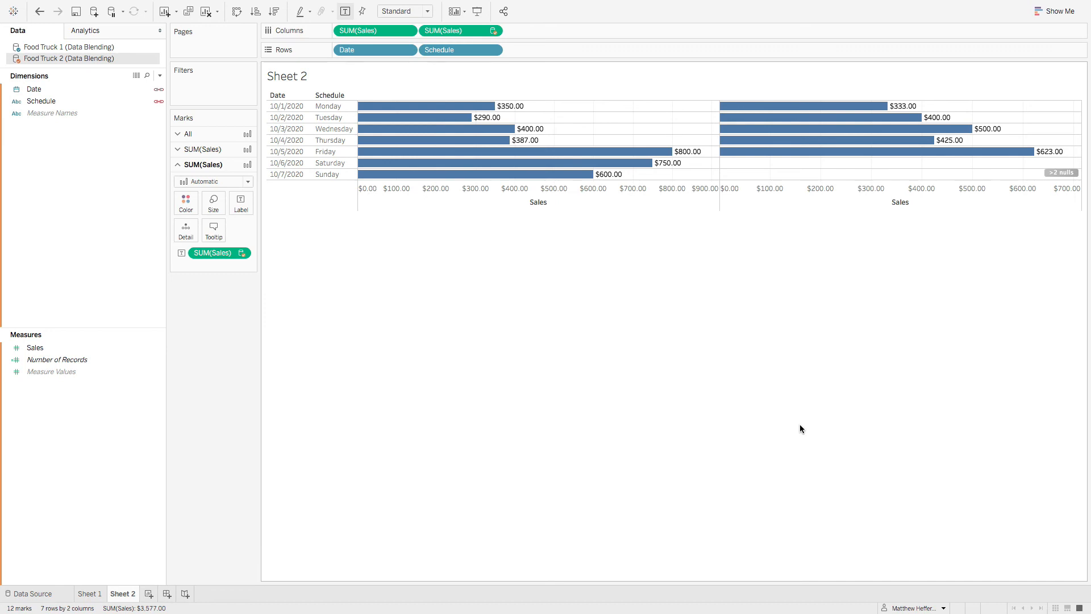
mouse_move(112, 345)
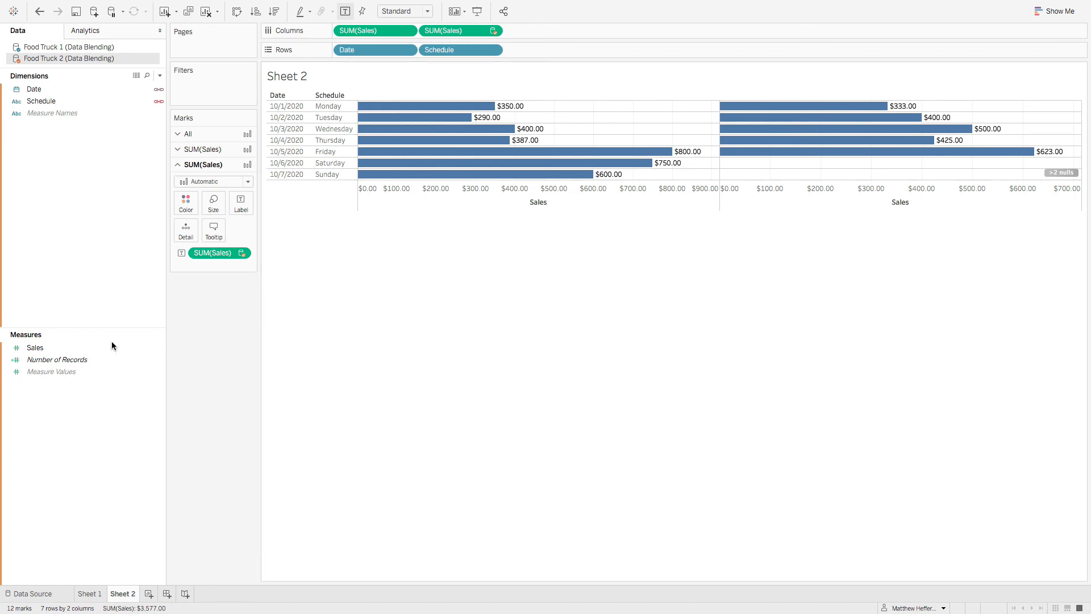
click(41, 100)
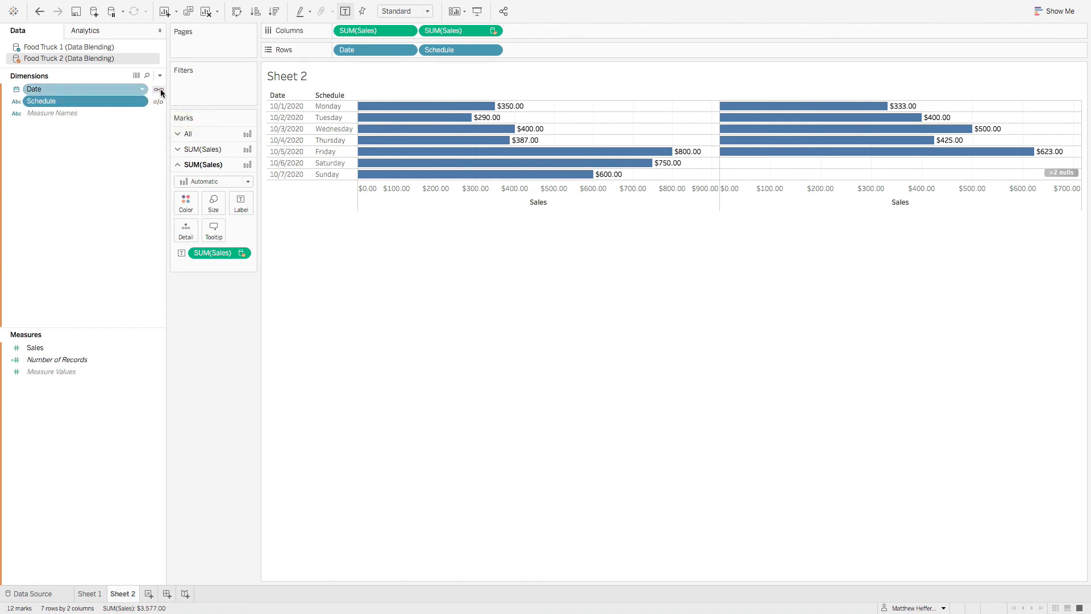
click(159, 89)
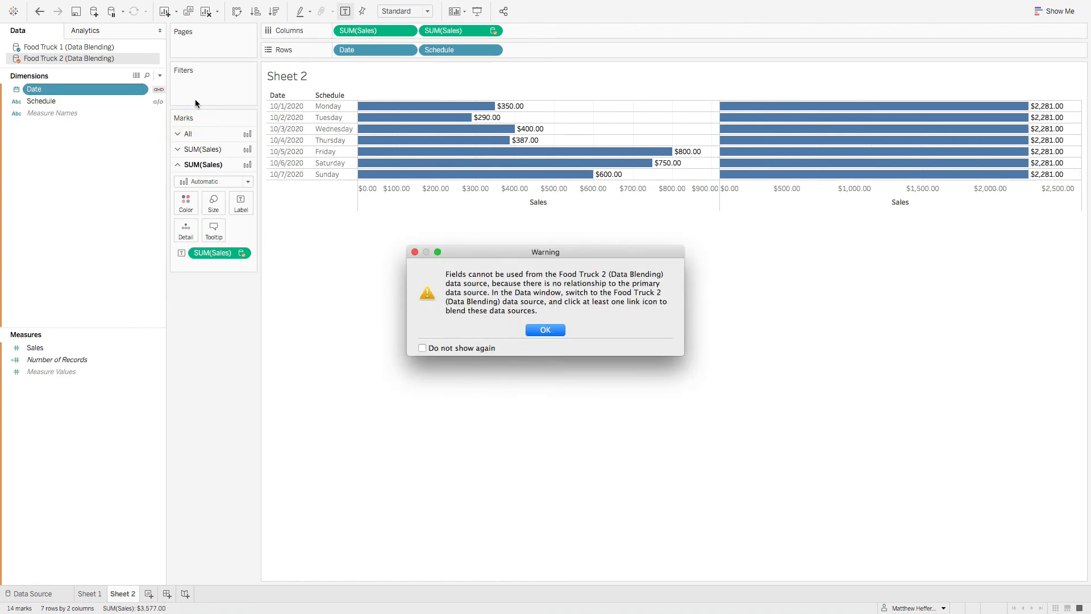
mouse_move(725, 307)
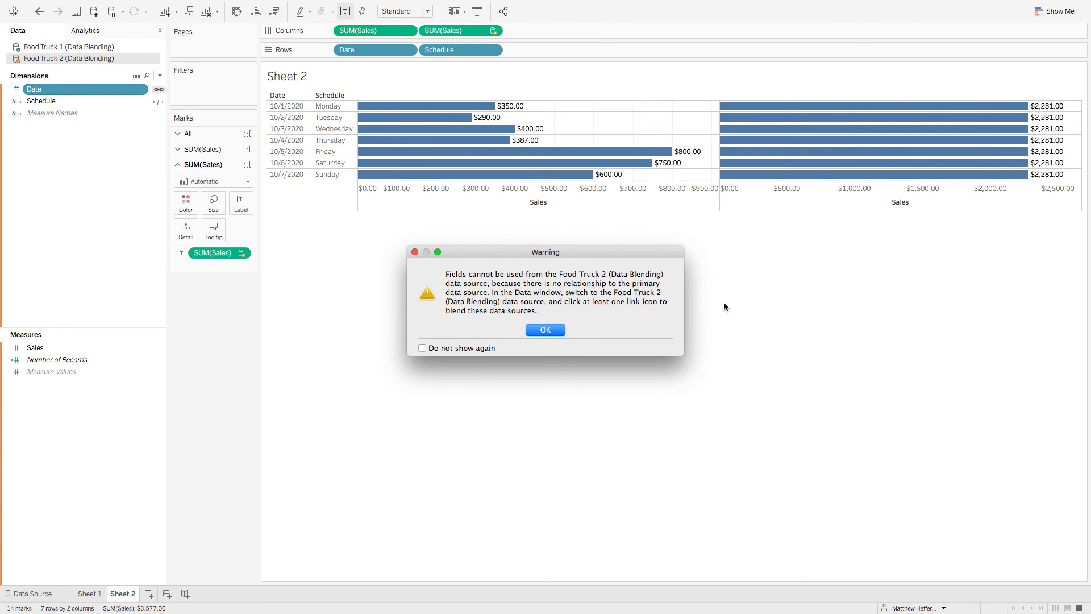
click(545, 330)
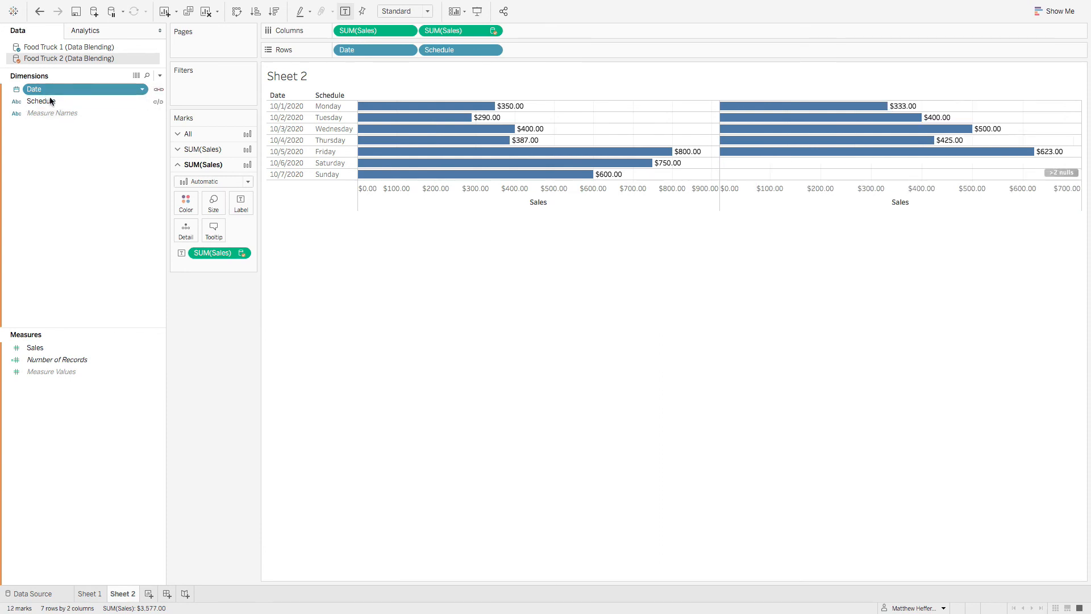
click(41, 100)
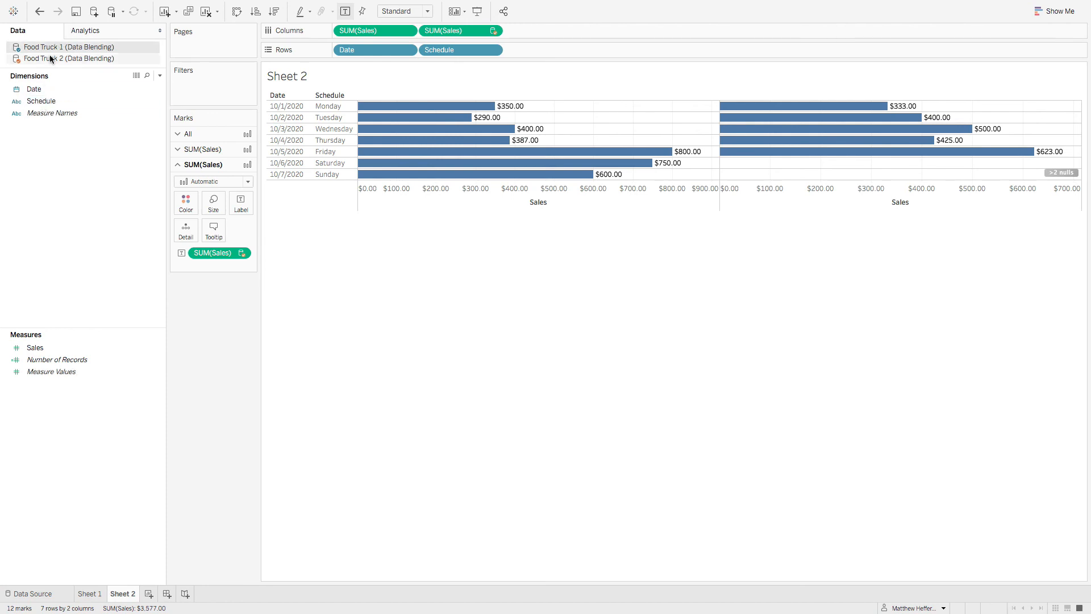
click(62, 59)
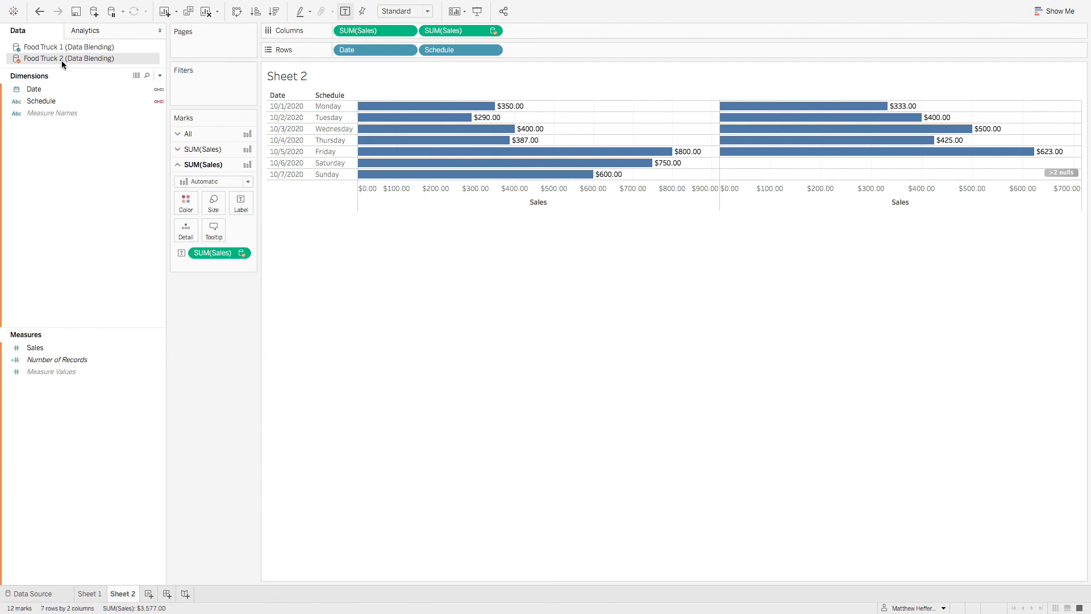
click(96, 5)
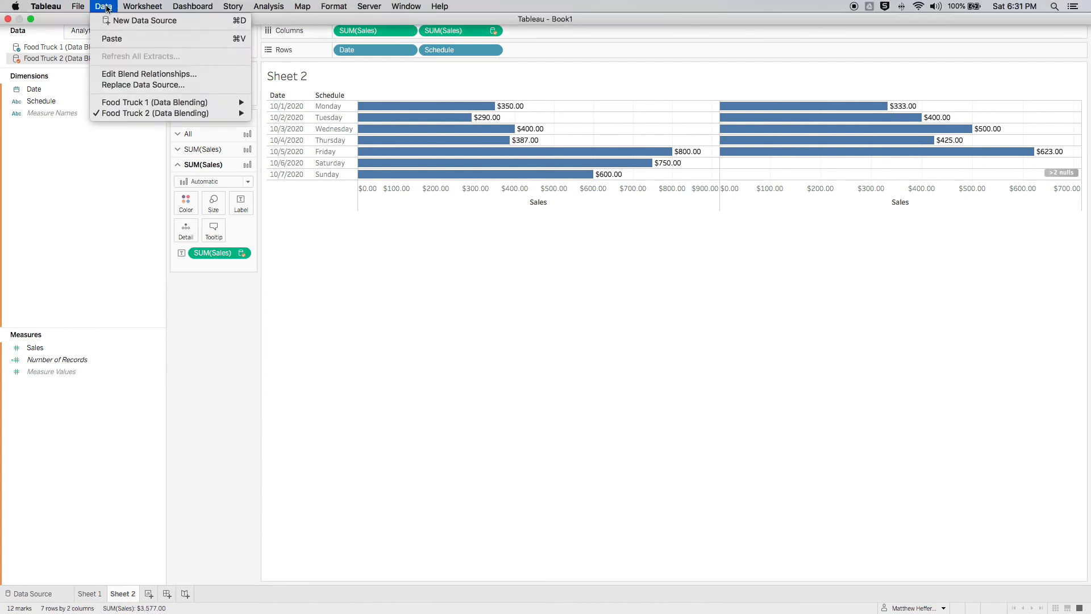
mouse_move(148, 85)
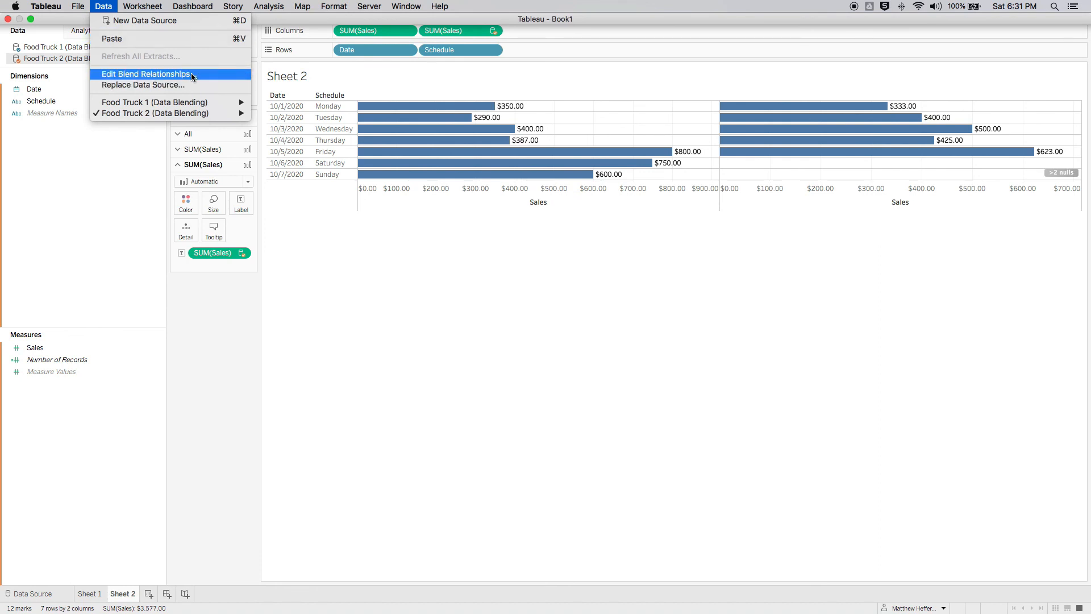
click(145, 74)
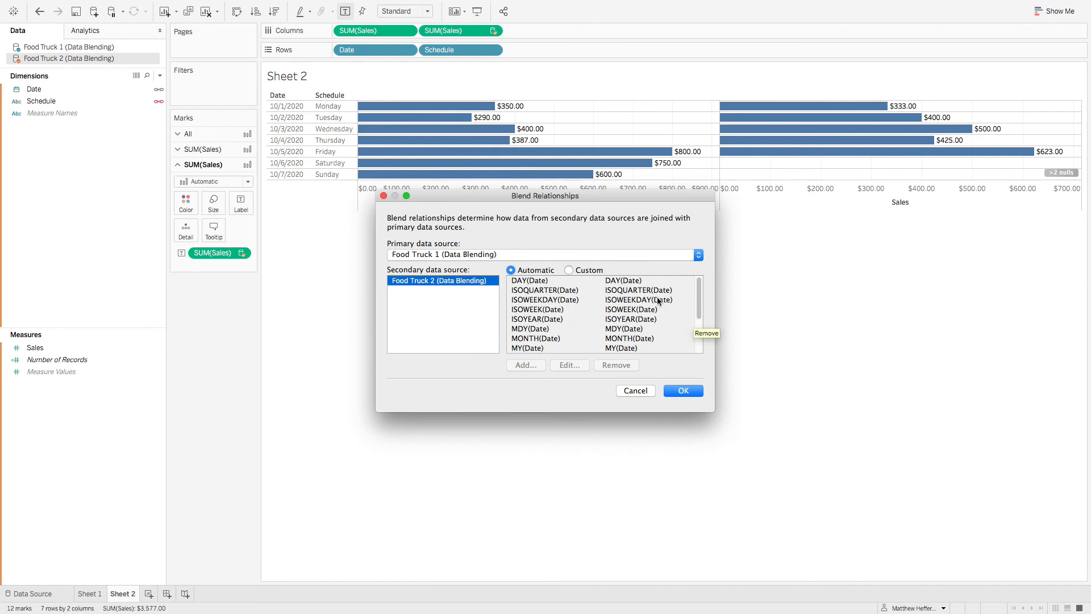
click(569, 270)
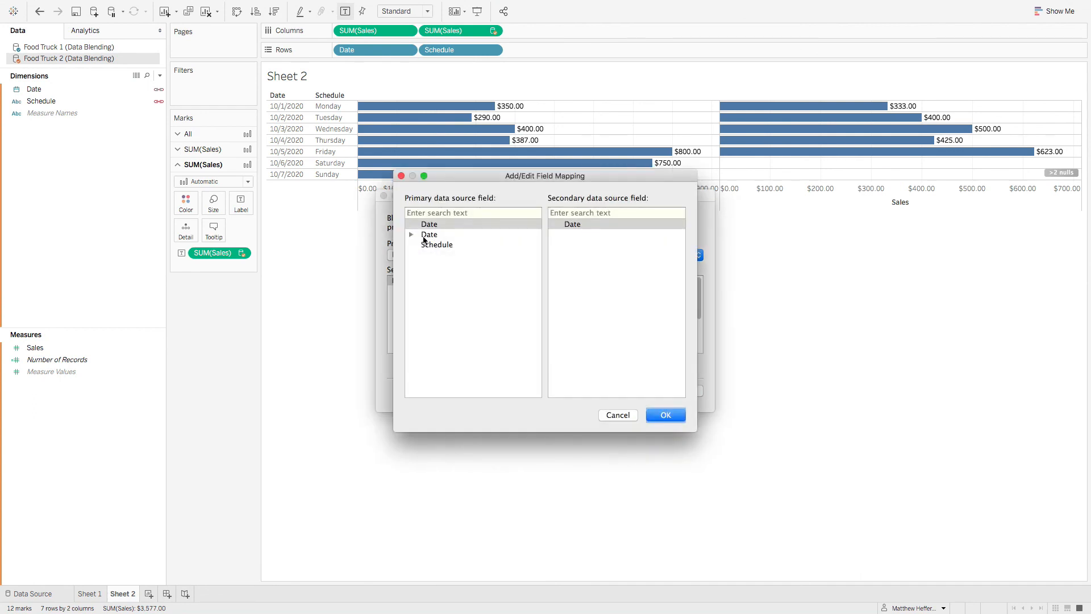
click(411, 234)
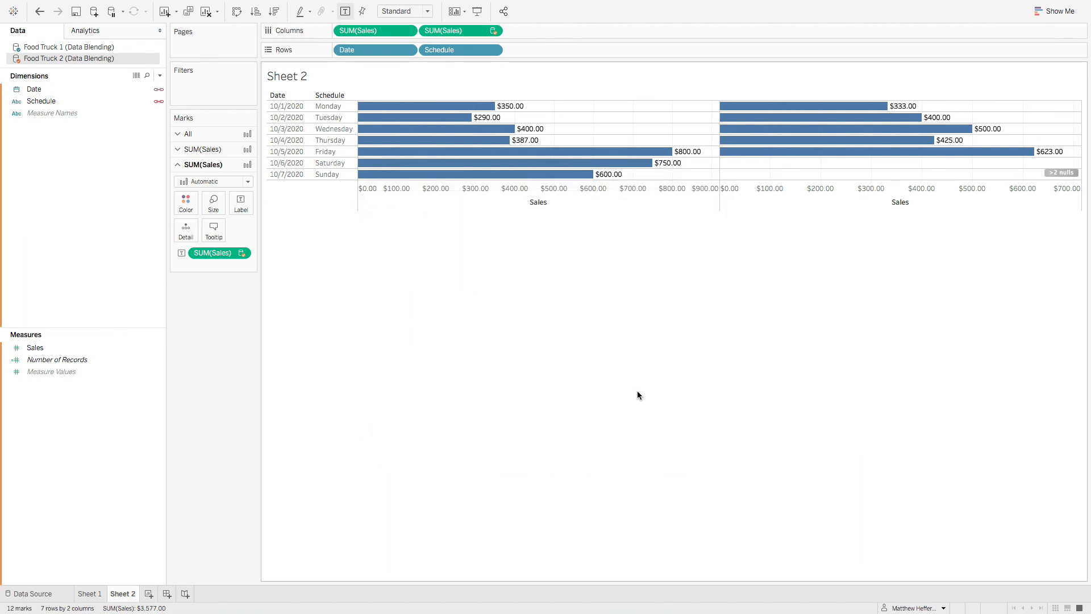
mouse_move(216, 345)
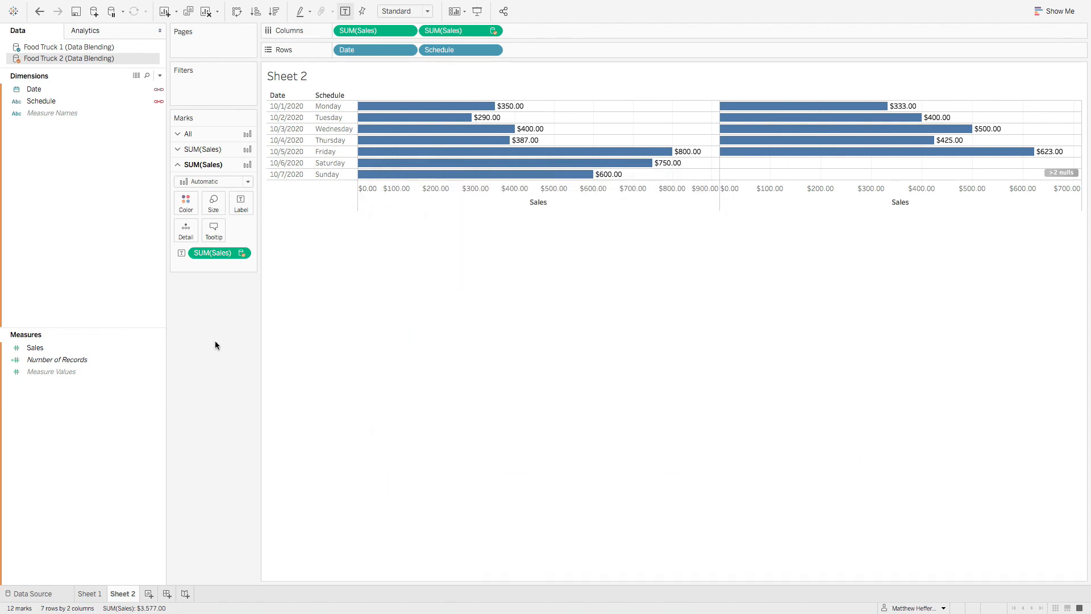
mouse_move(253, 323)
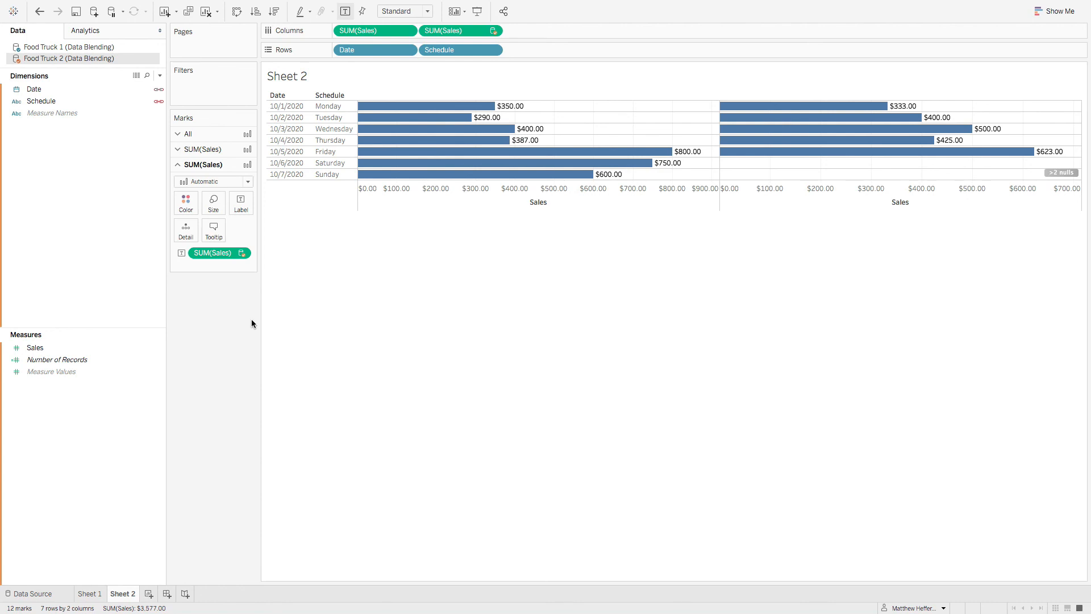